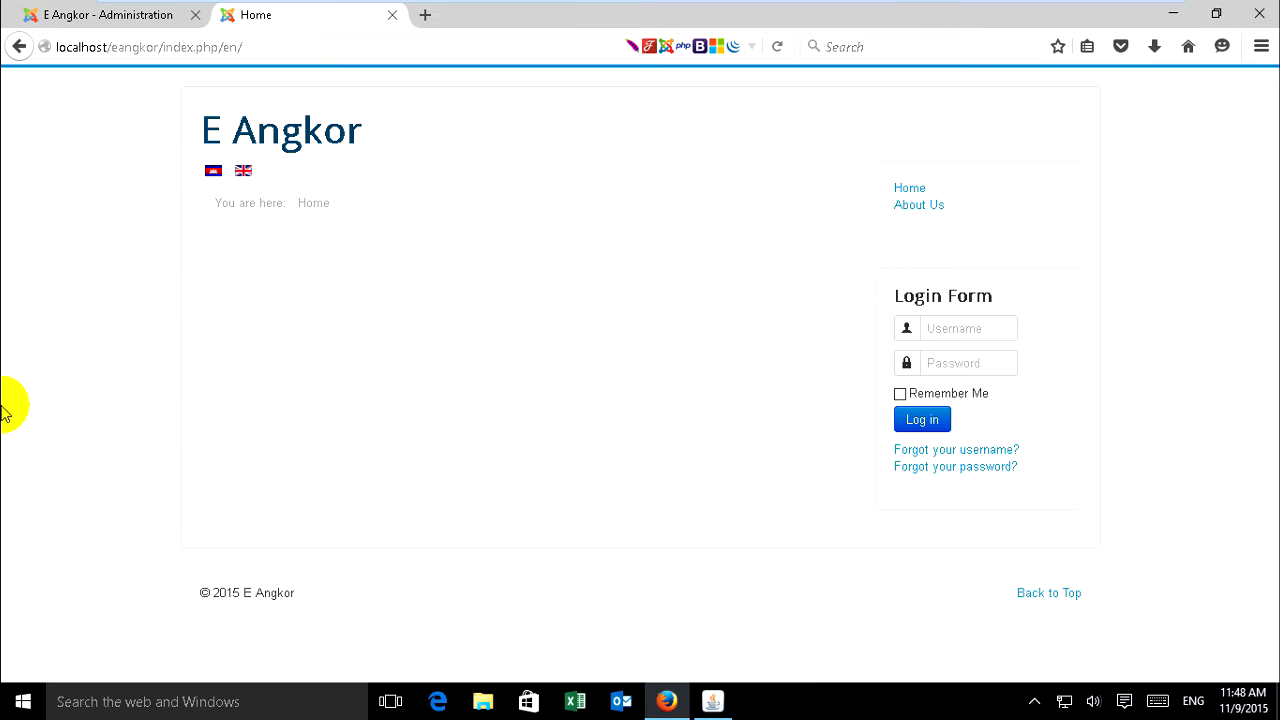
mouse_move(40, 422)
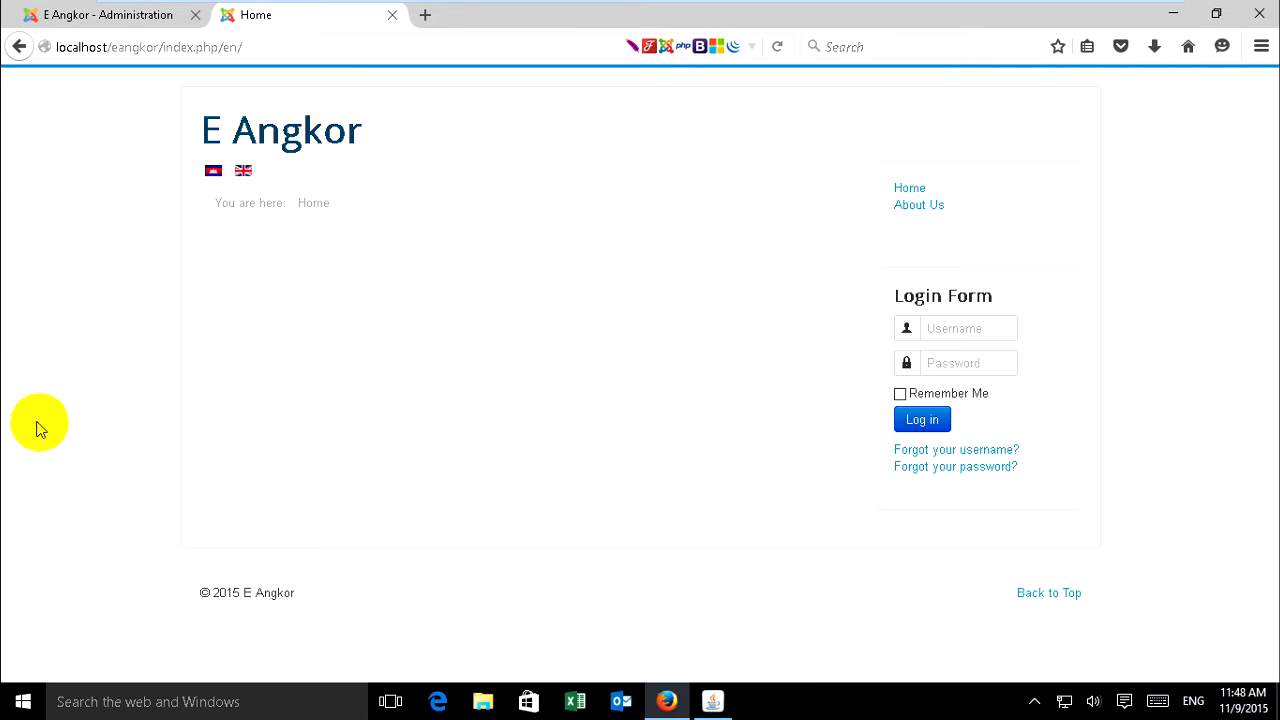
mouse_move(332, 204)
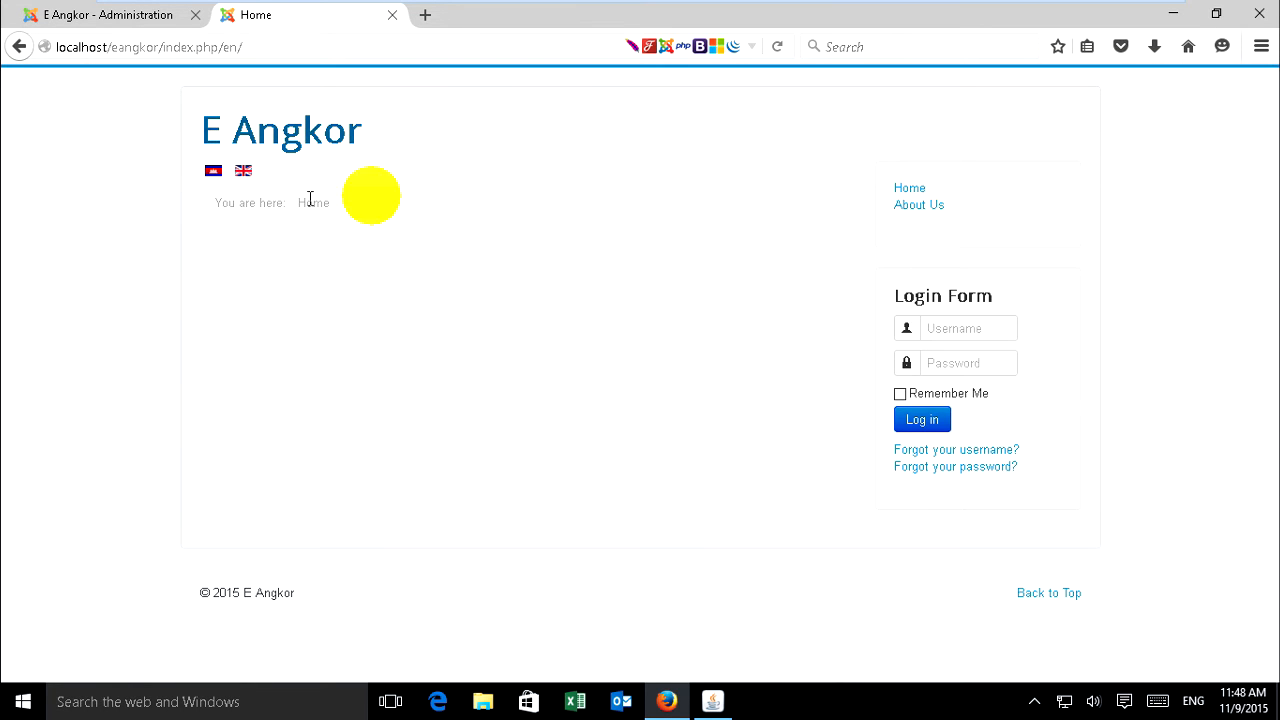
mouse_move(1128, 172)
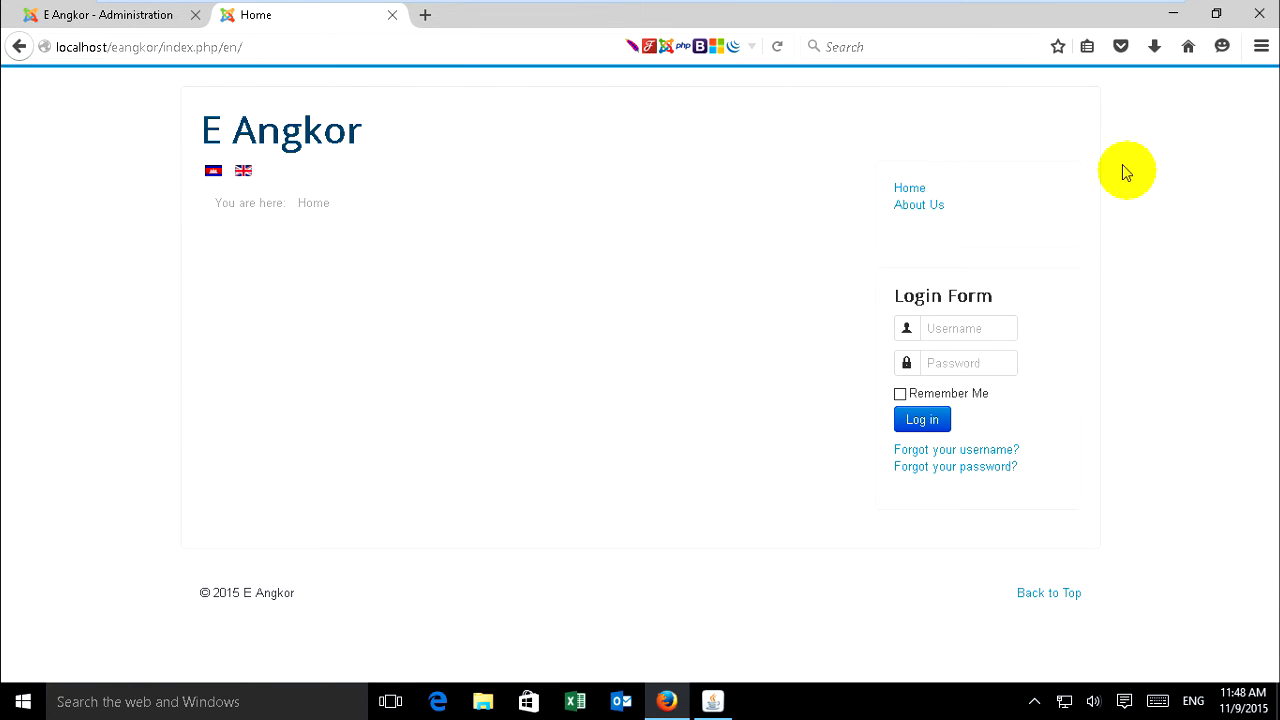
mouse_move(60, 388)
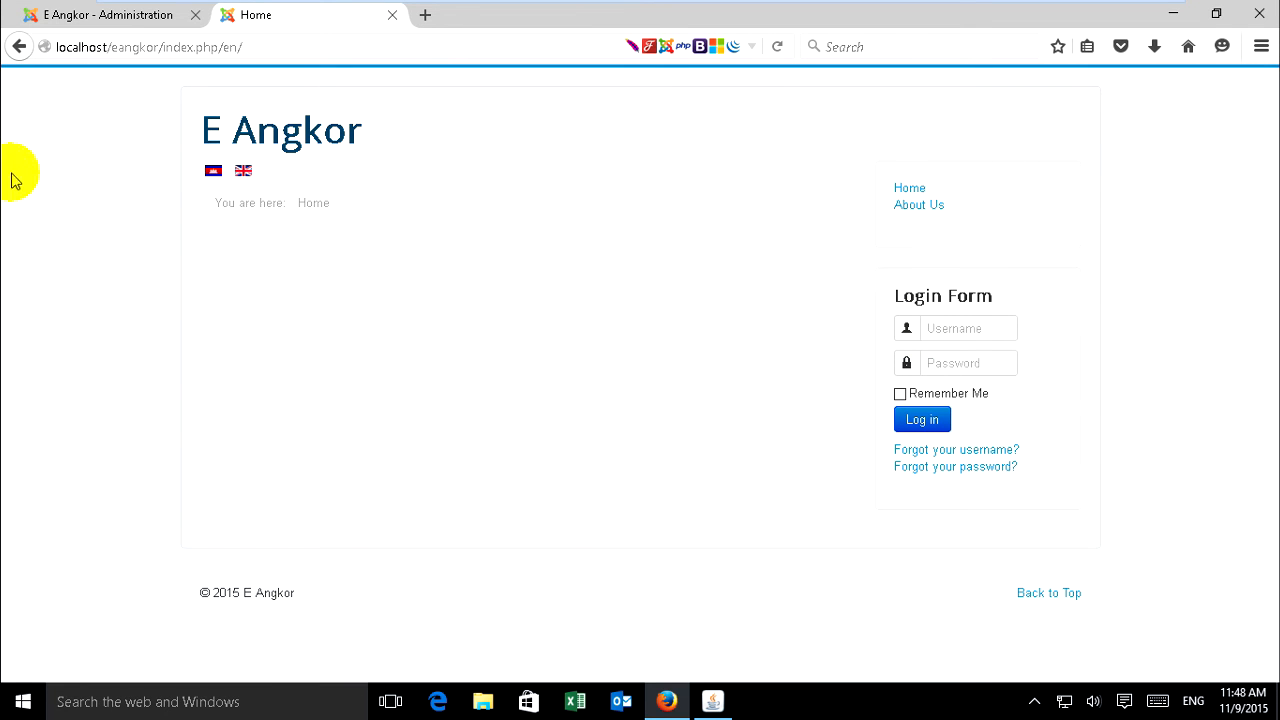
mouse_move(158, 284)
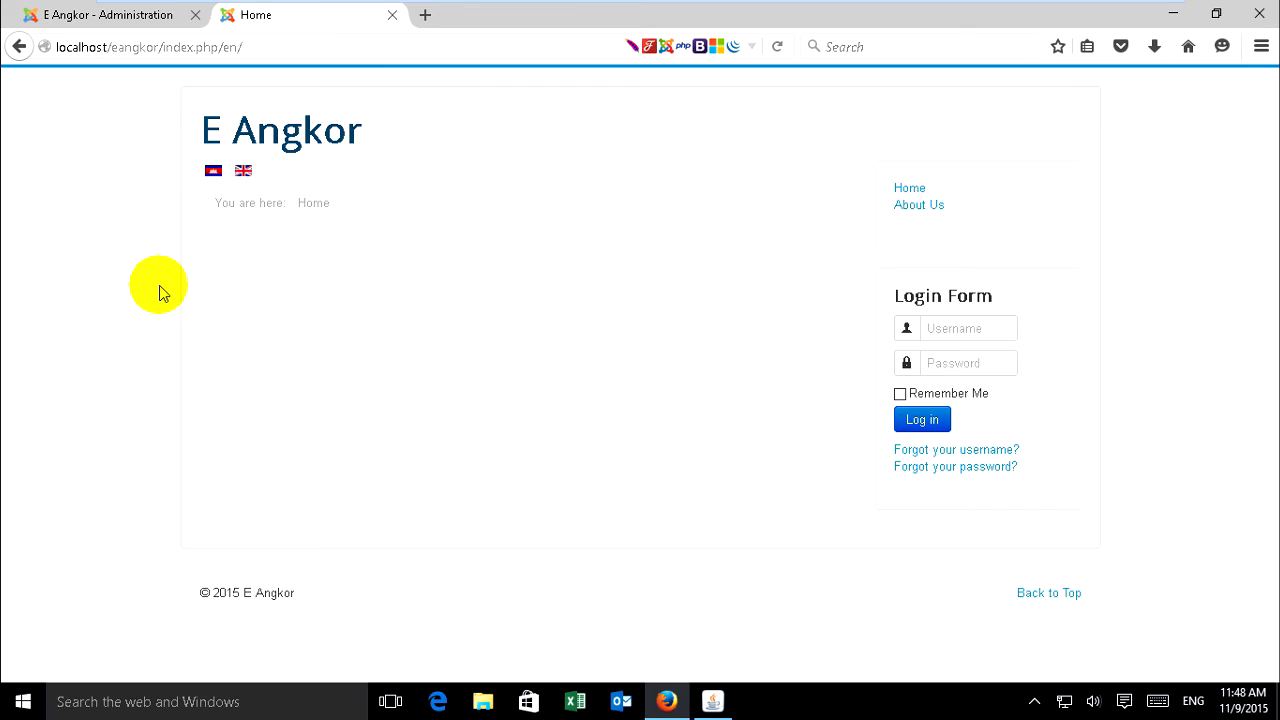
Step: Reload the home page with the module-position preview parameter tp=1 in its address
left_click(150, 46)
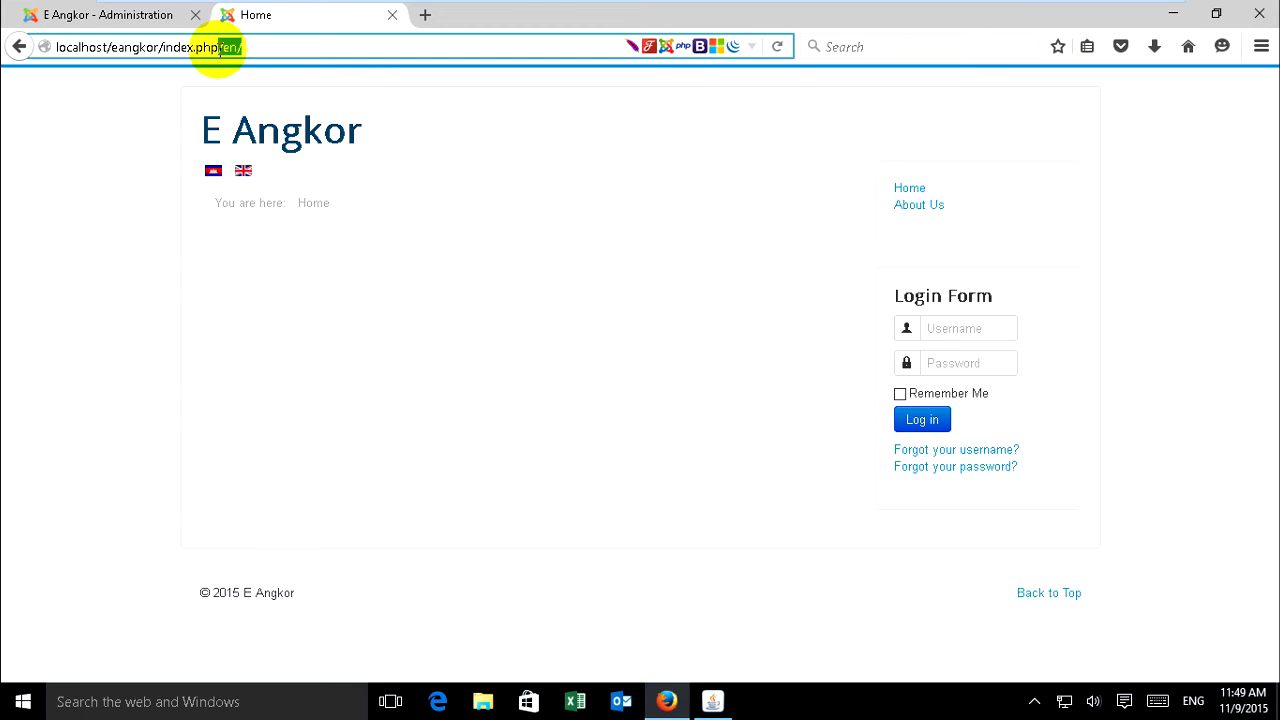
type("tp=1")
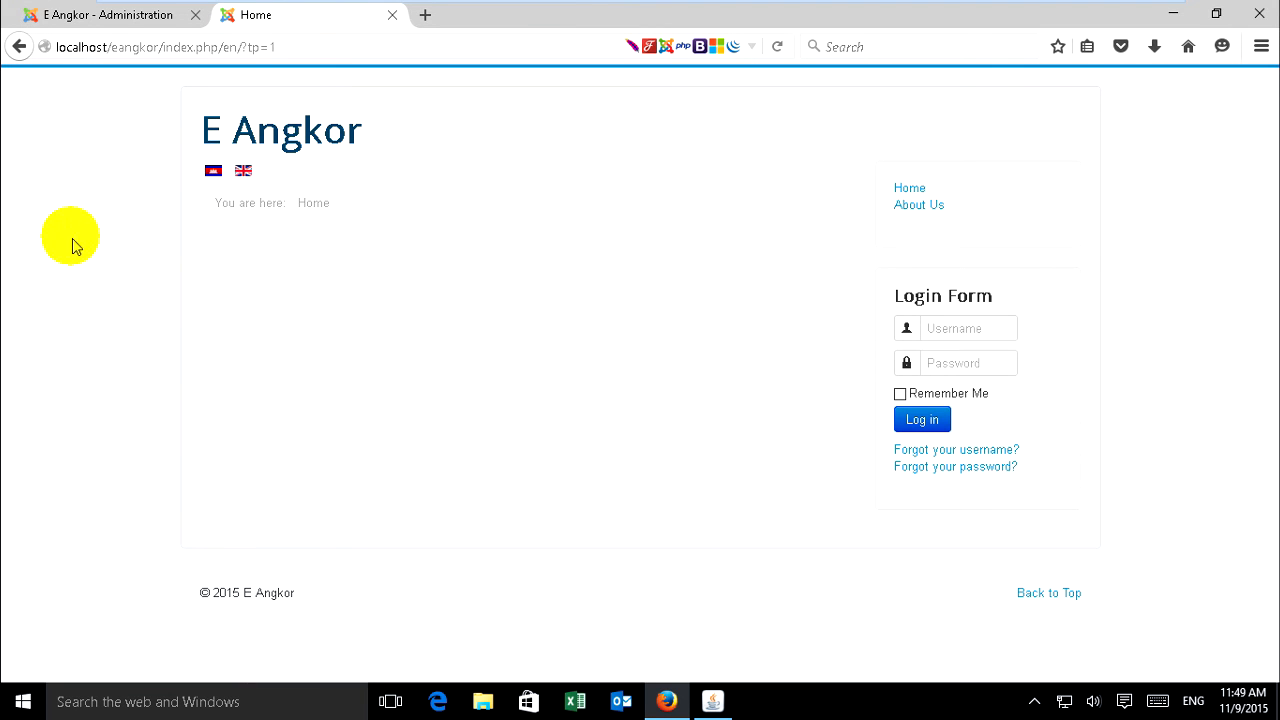
mouse_move(496, 140)
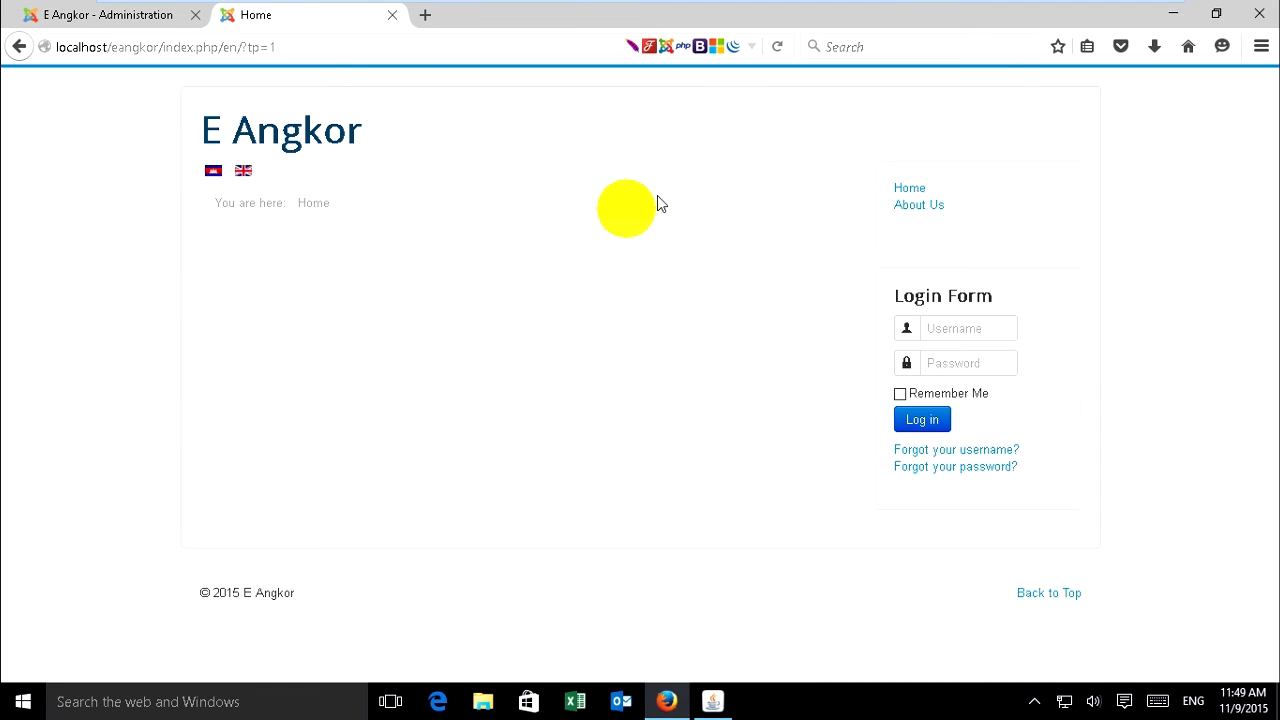
mouse_move(318, 288)
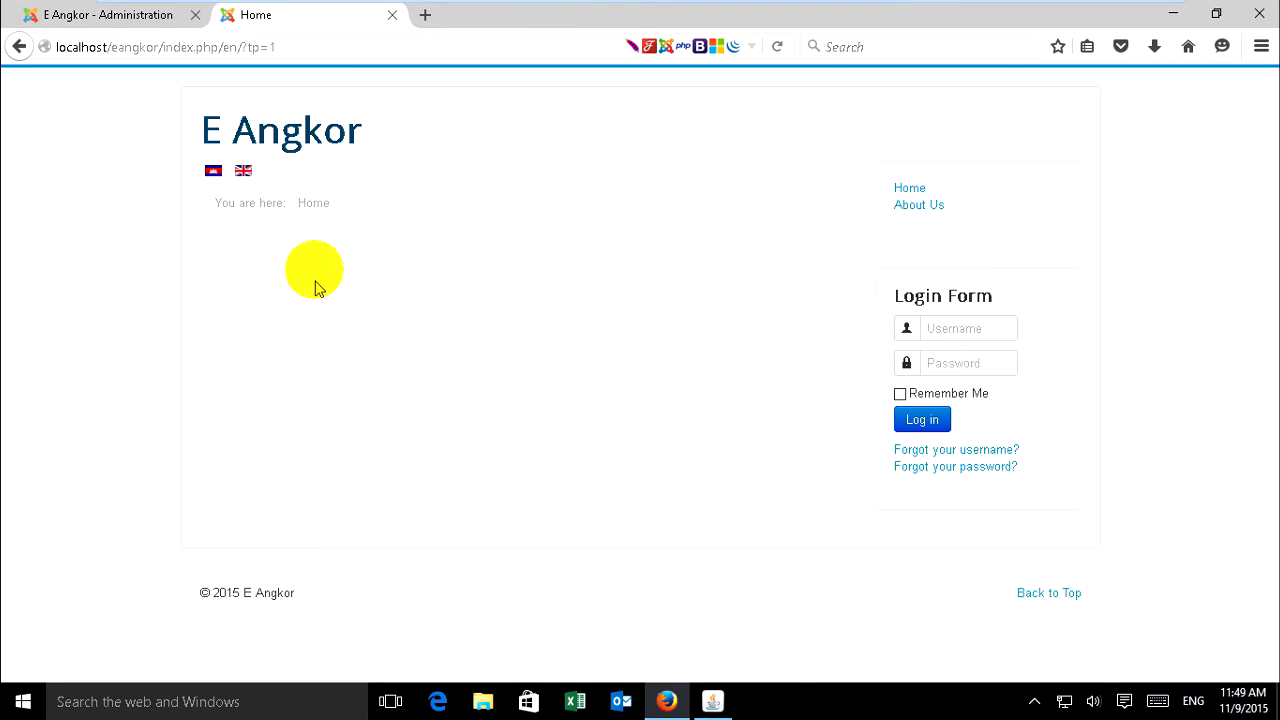
mouse_move(192, 204)
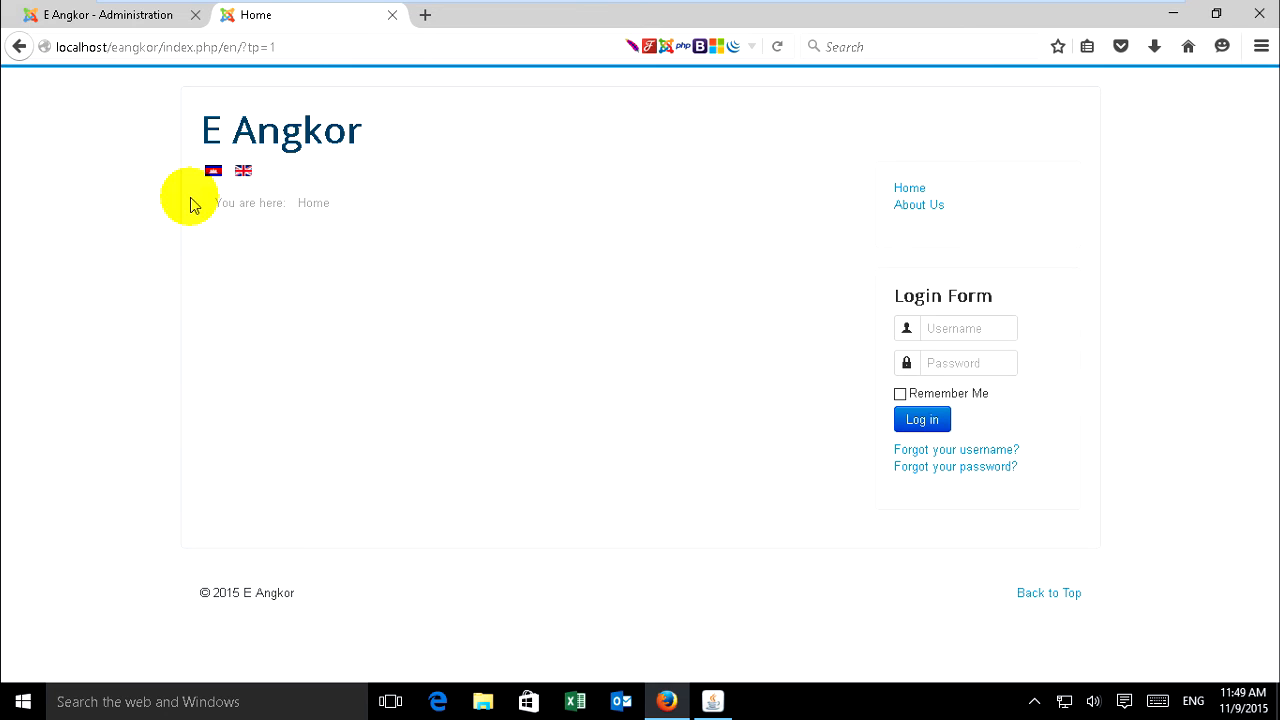
mouse_move(70, 188)
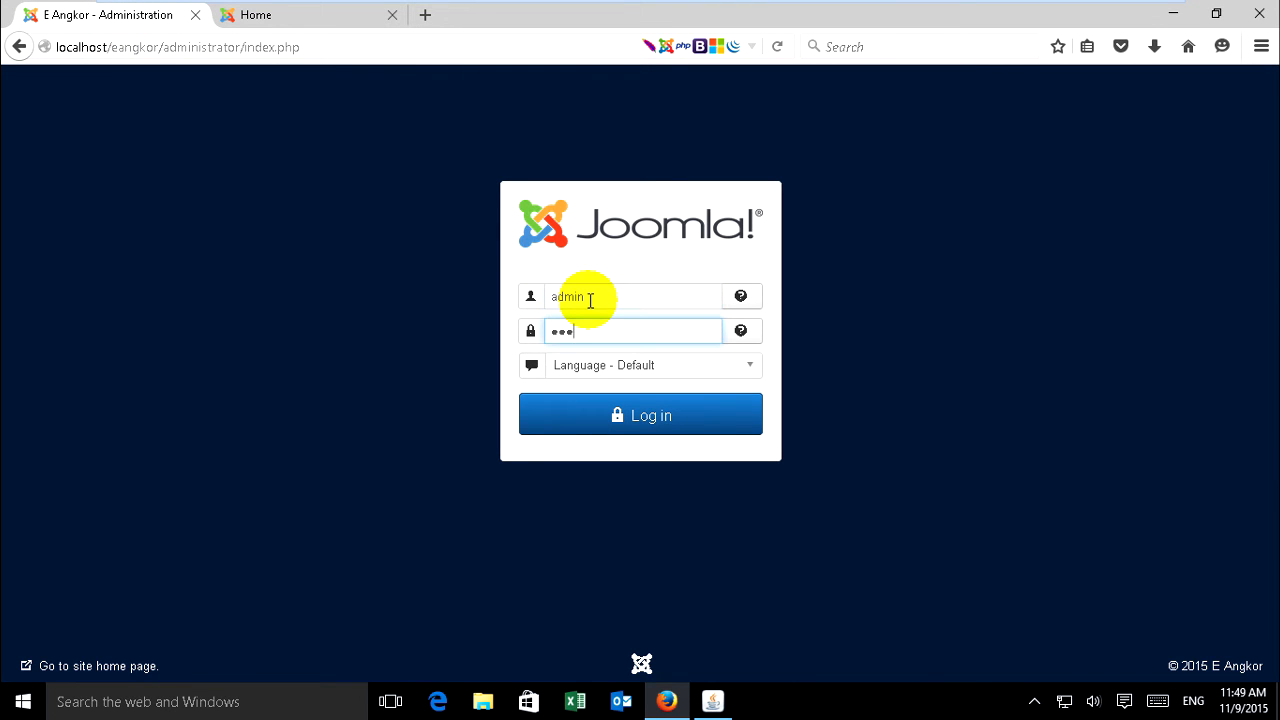
Step: Log in to the administrator back end and dismiss the remember-password prompt
left_click(640, 414)
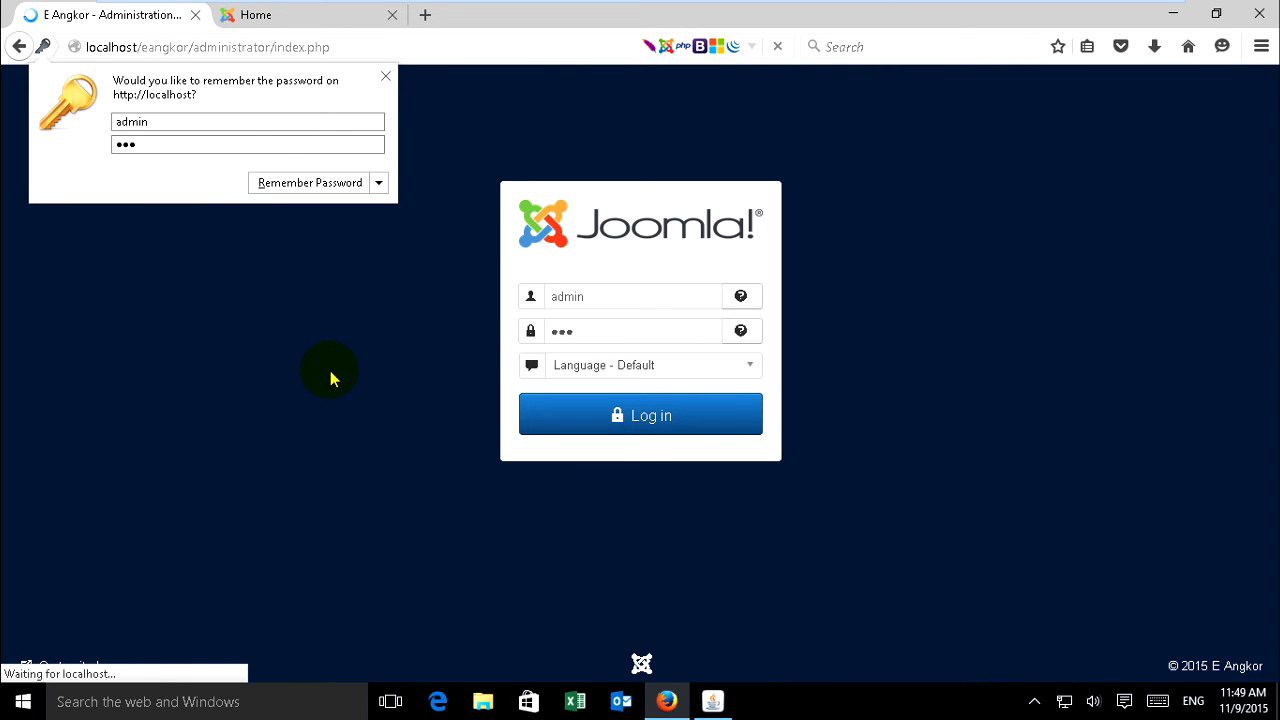
left_click(640, 414)
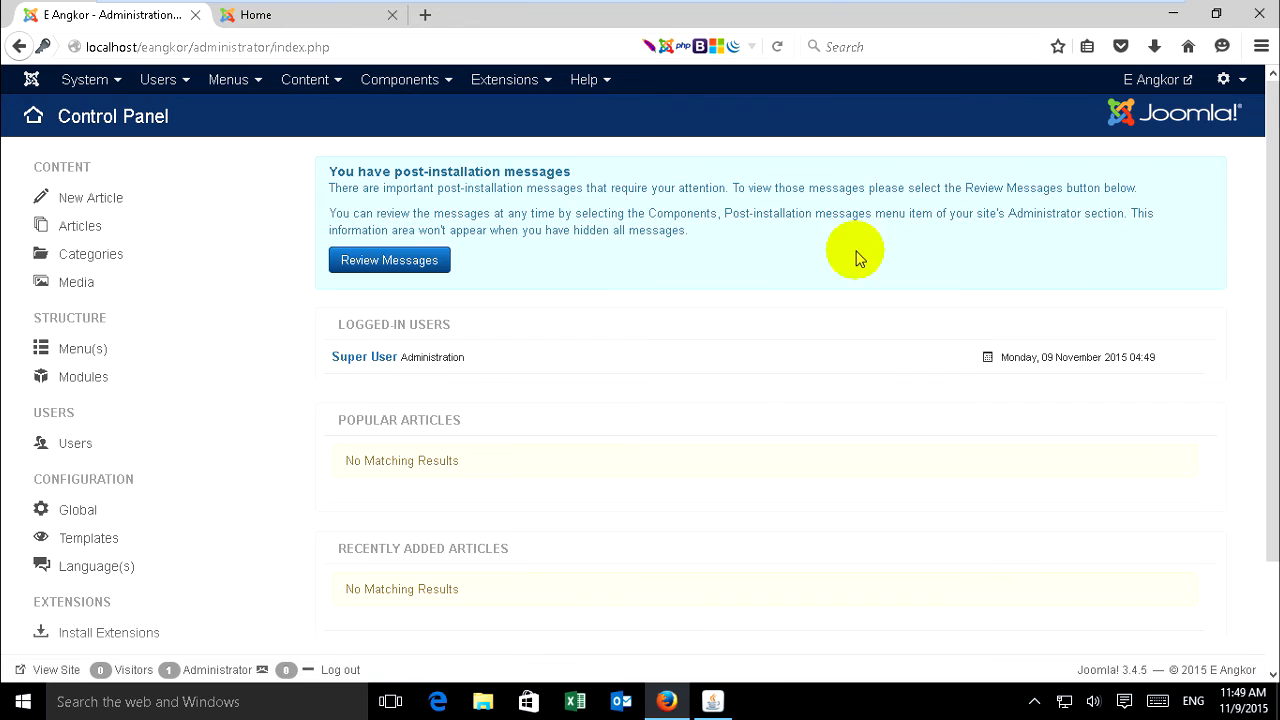
mouse_move(572, 384)
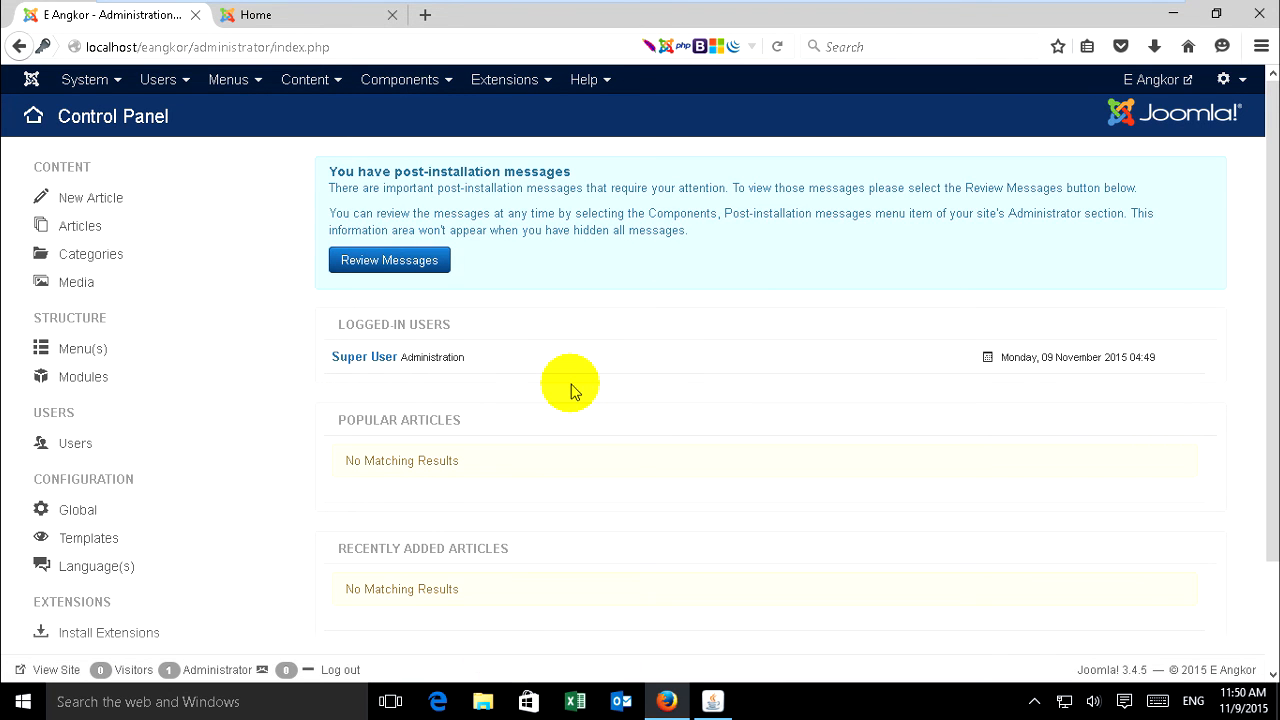
mouse_move(650, 608)
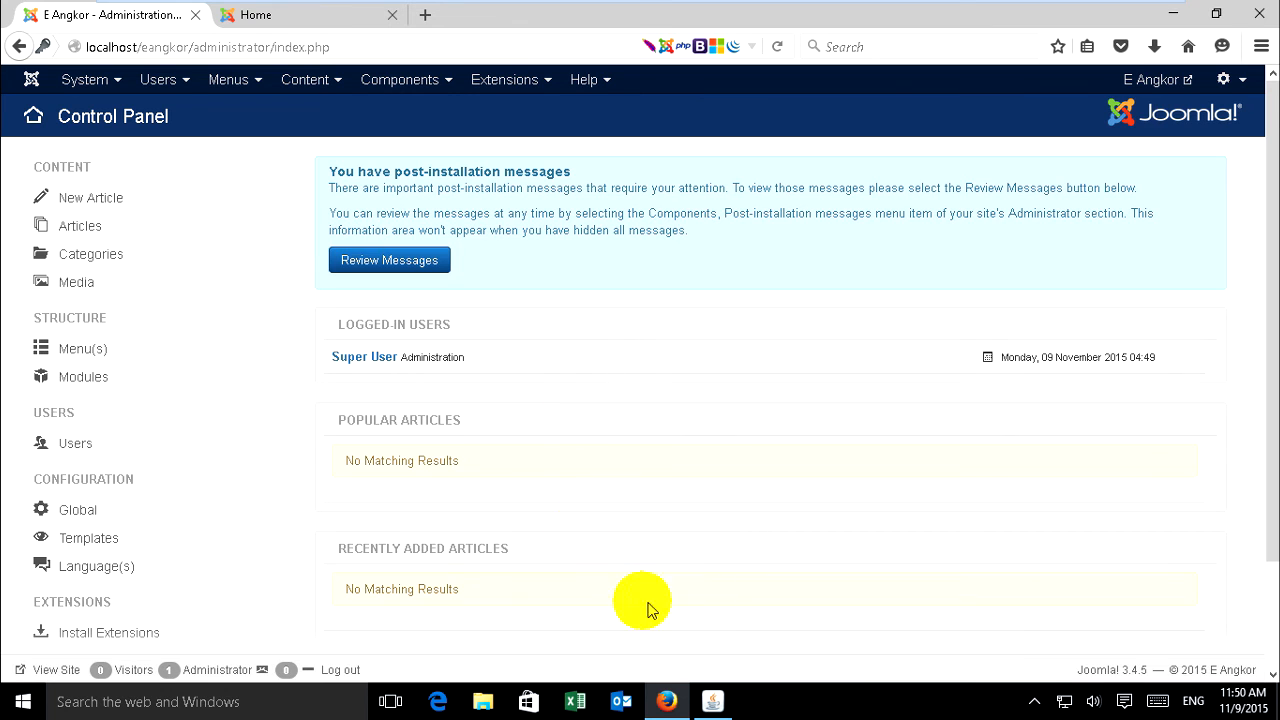
mouse_move(532, 270)
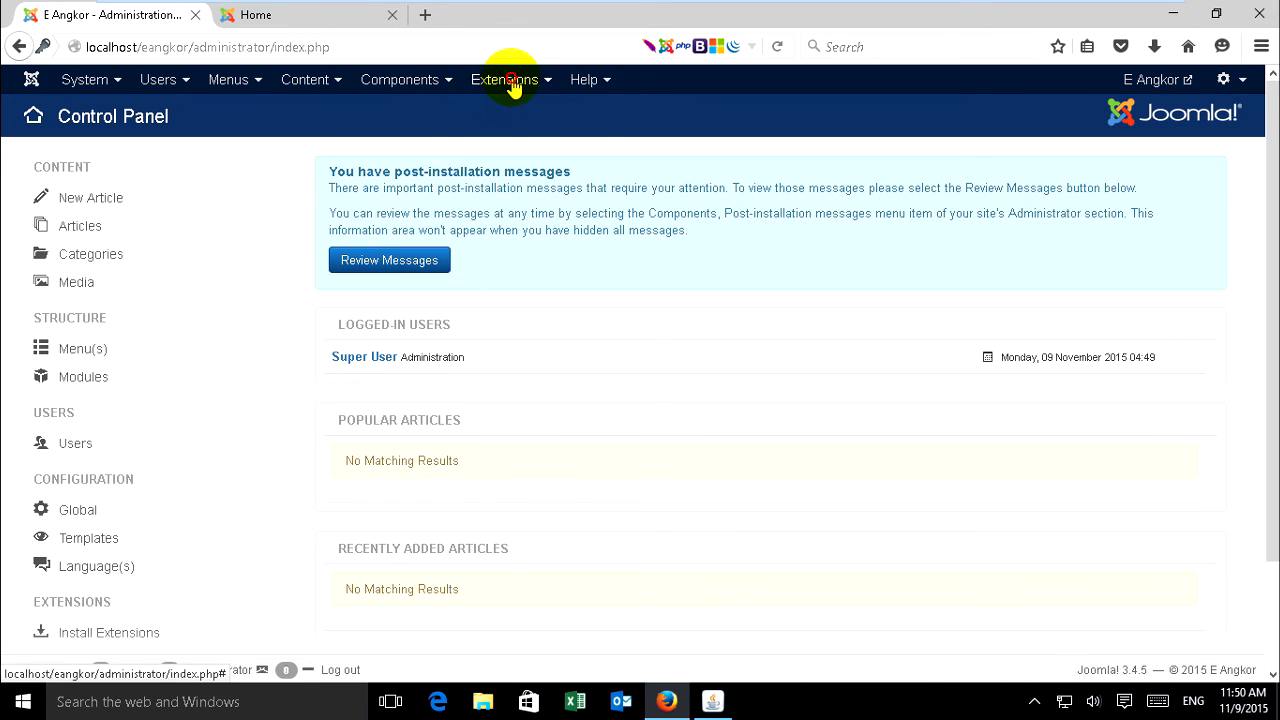
Step: Go to Extensions > Templates to list the Beez3, Hathor, isis and protostar styles
left_click(504, 80)
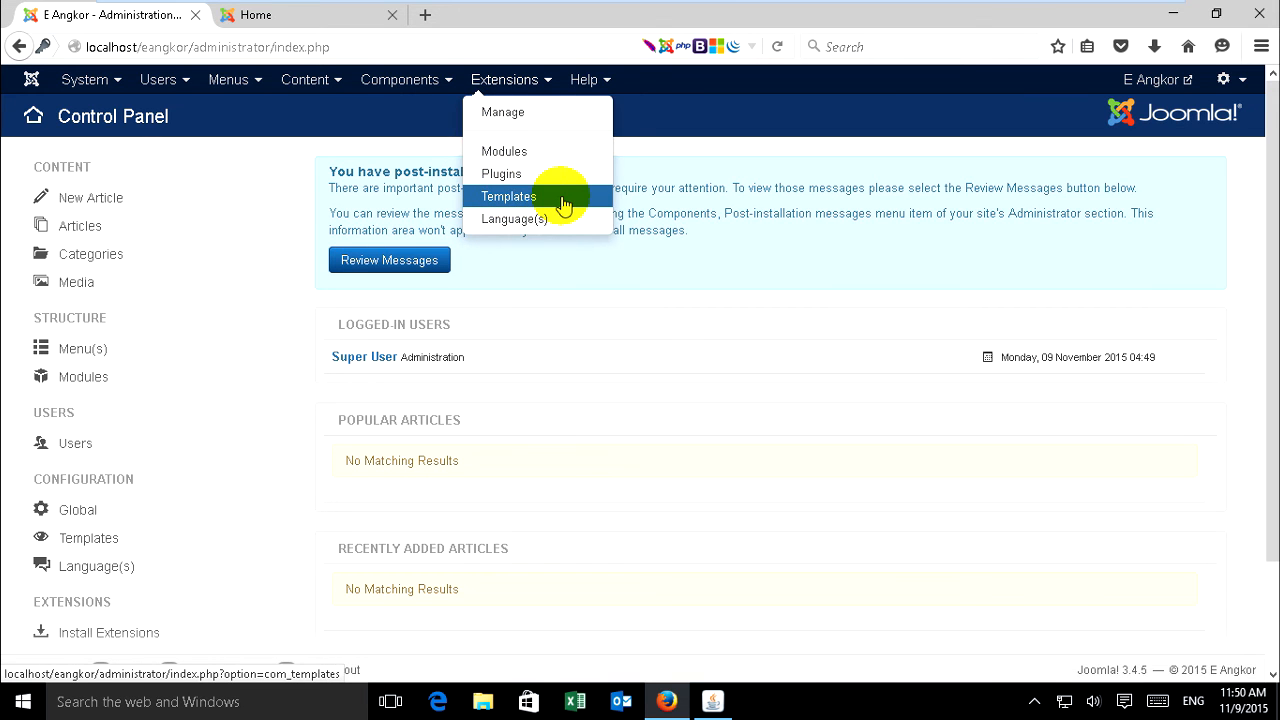
left_click(508, 196)
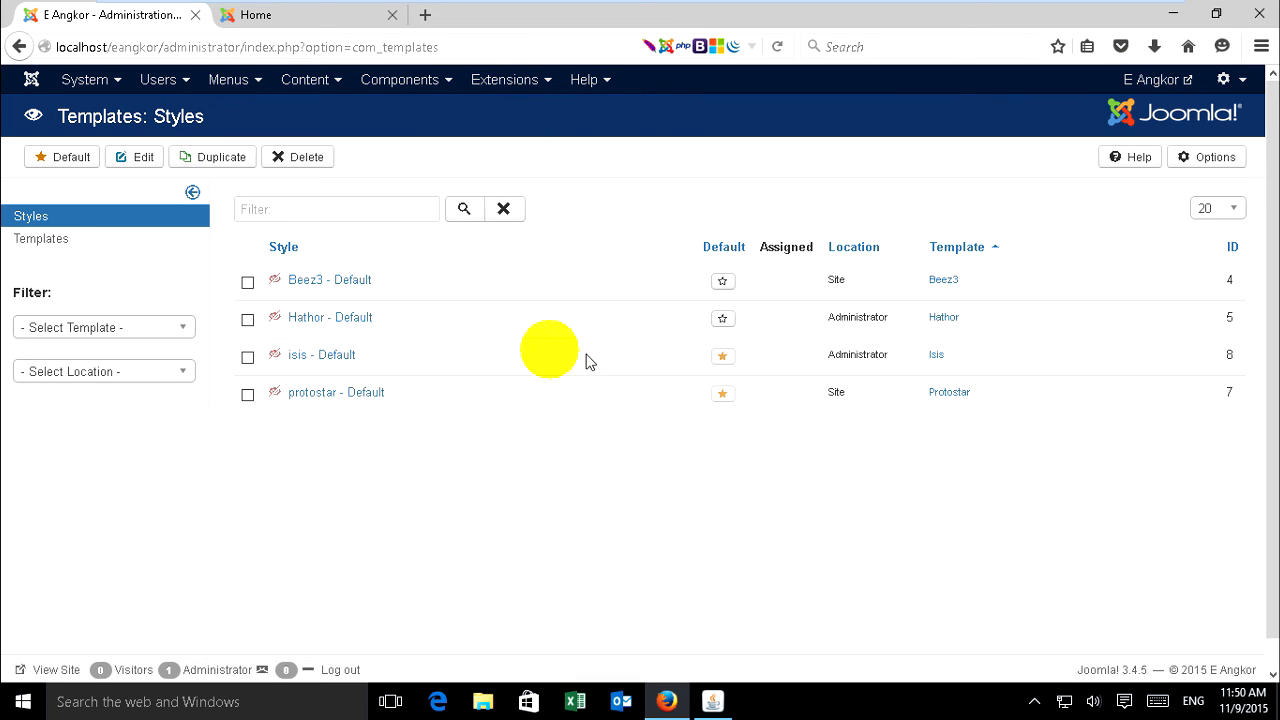
mouse_move(740, 156)
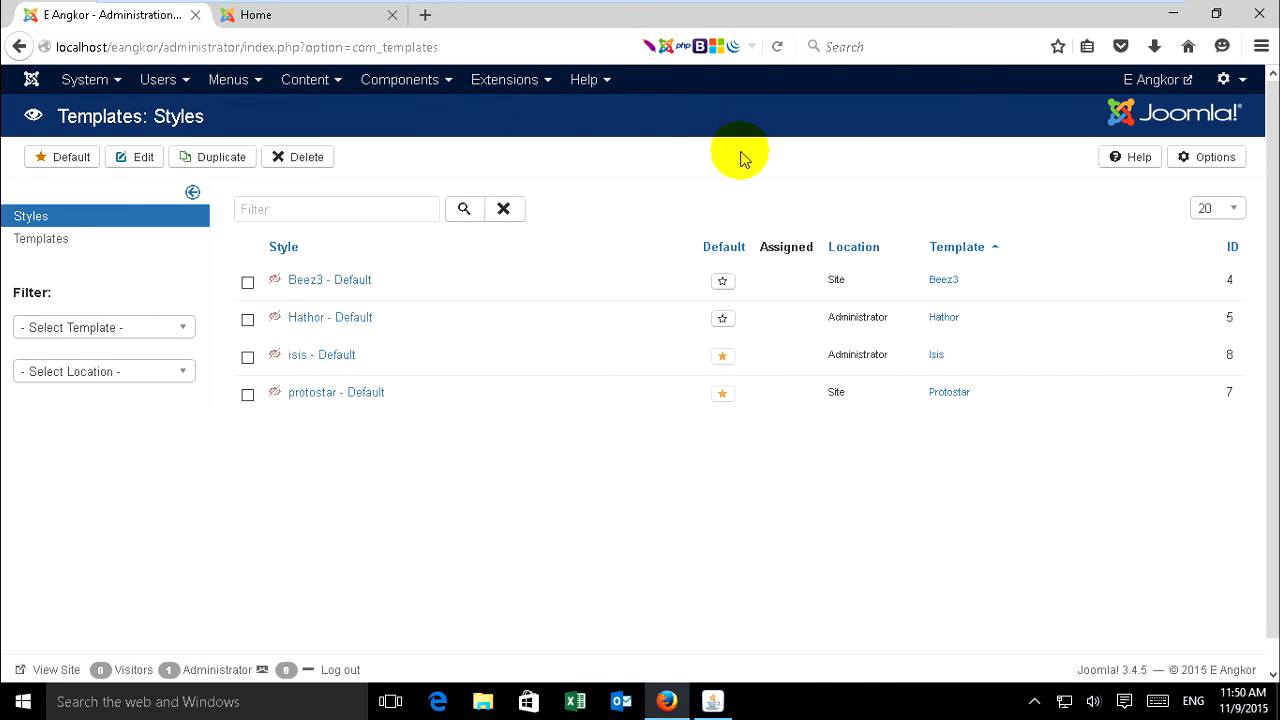
mouse_move(844, 216)
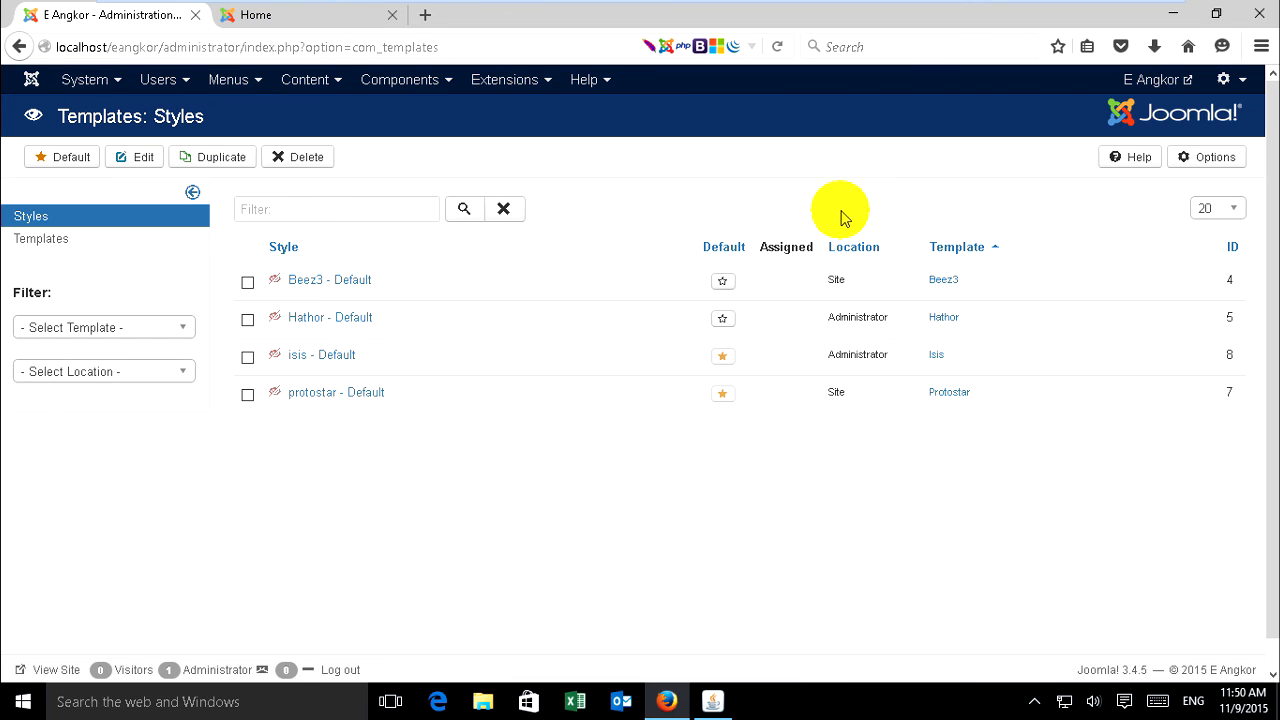
mouse_move(928, 210)
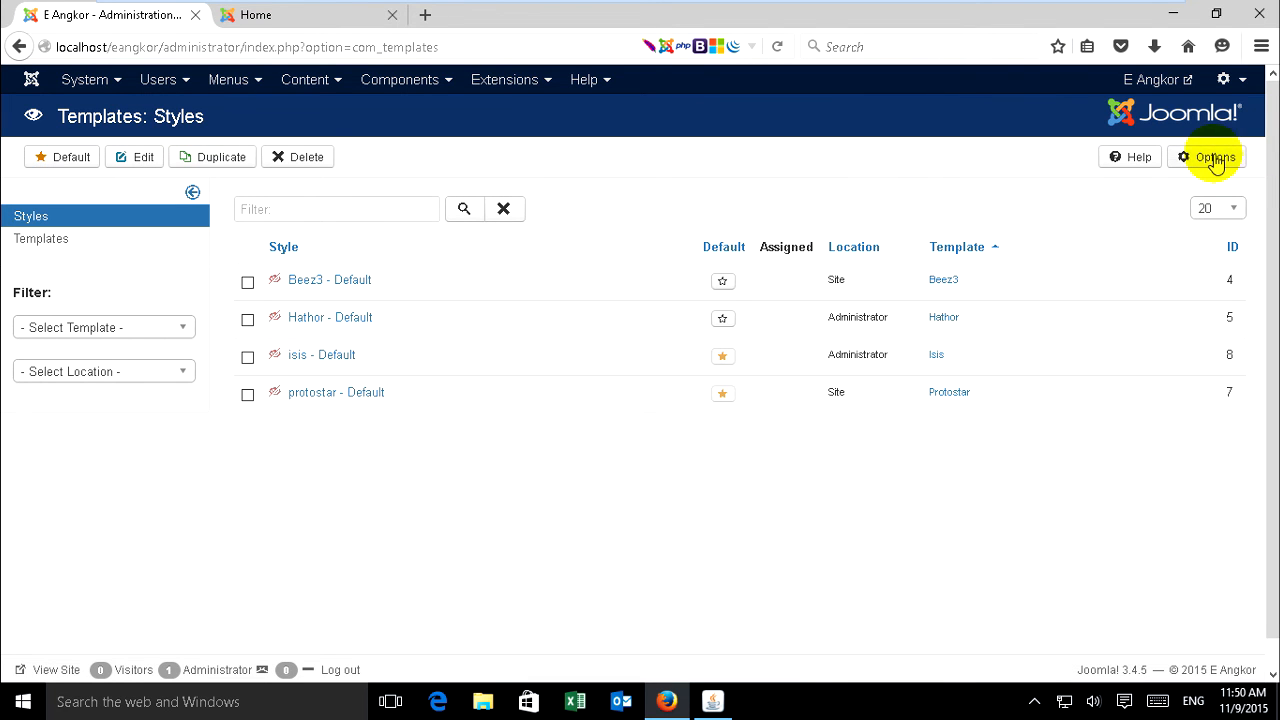
Step: Enable Preview Module Positions in the global template Options and save the configuration
left_click(1208, 156)
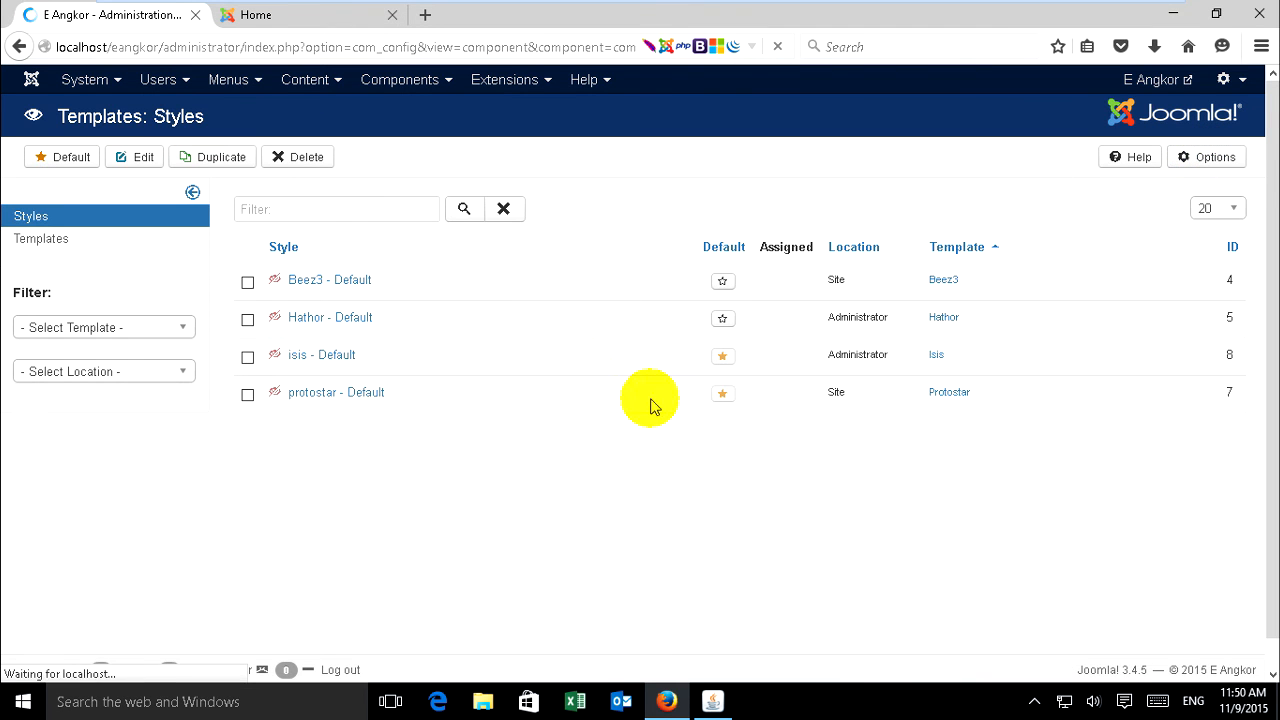
left_click(1206, 156)
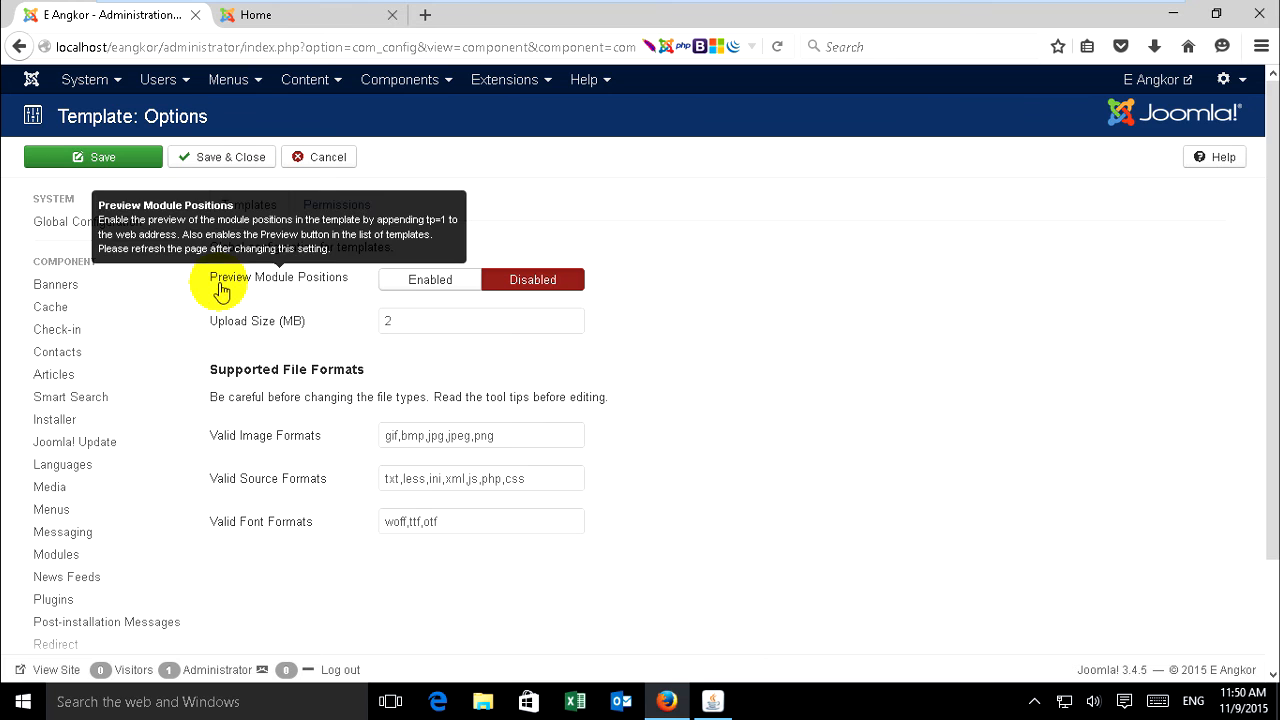
mouse_move(344, 276)
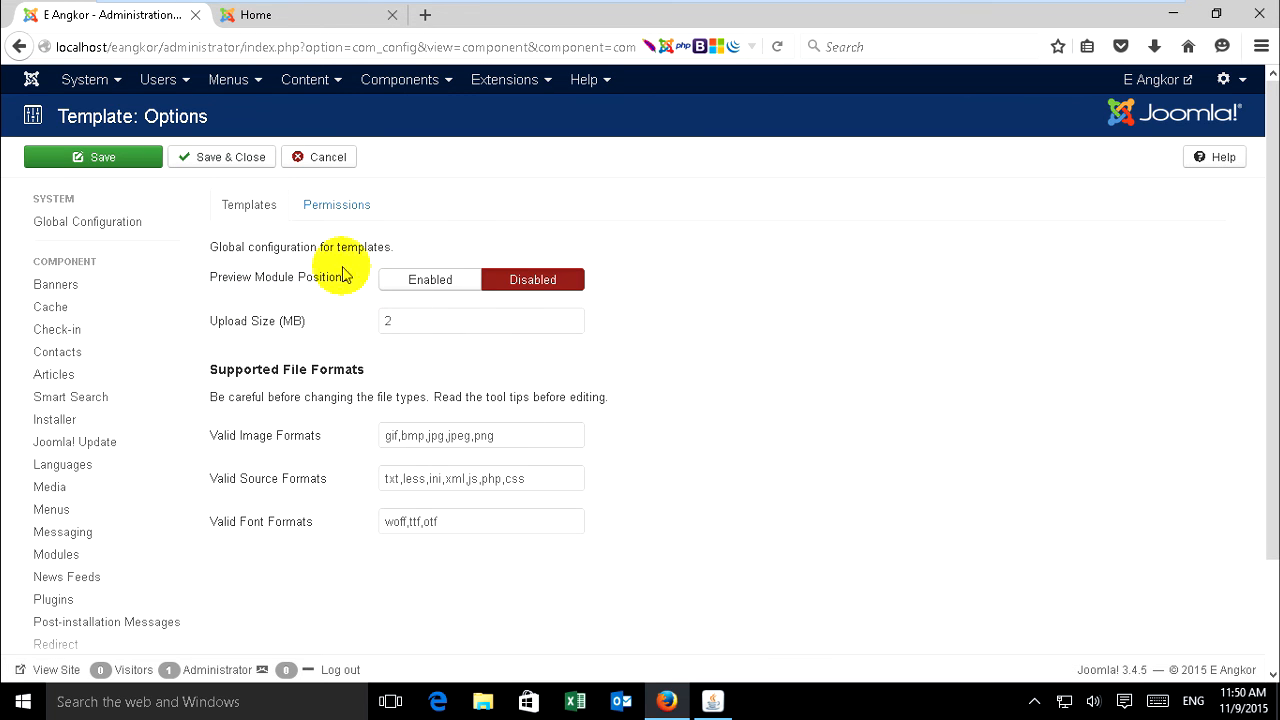
mouse_move(292, 284)
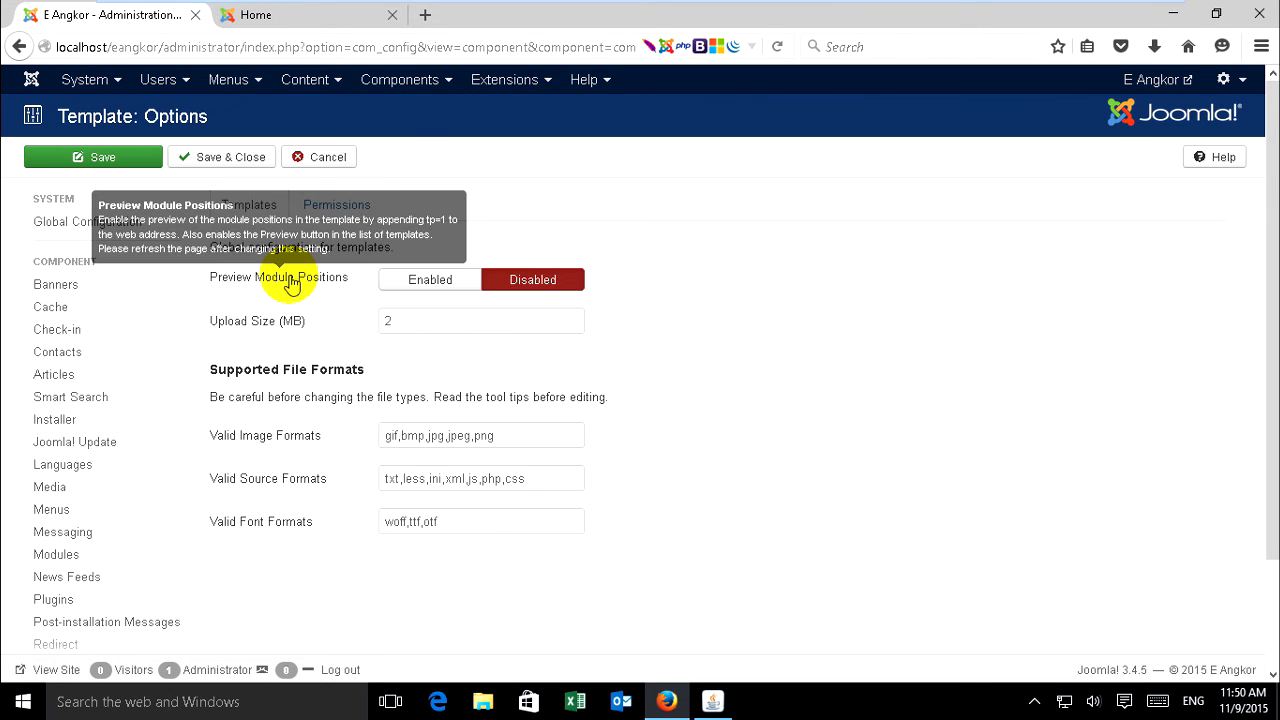
mouse_move(290, 276)
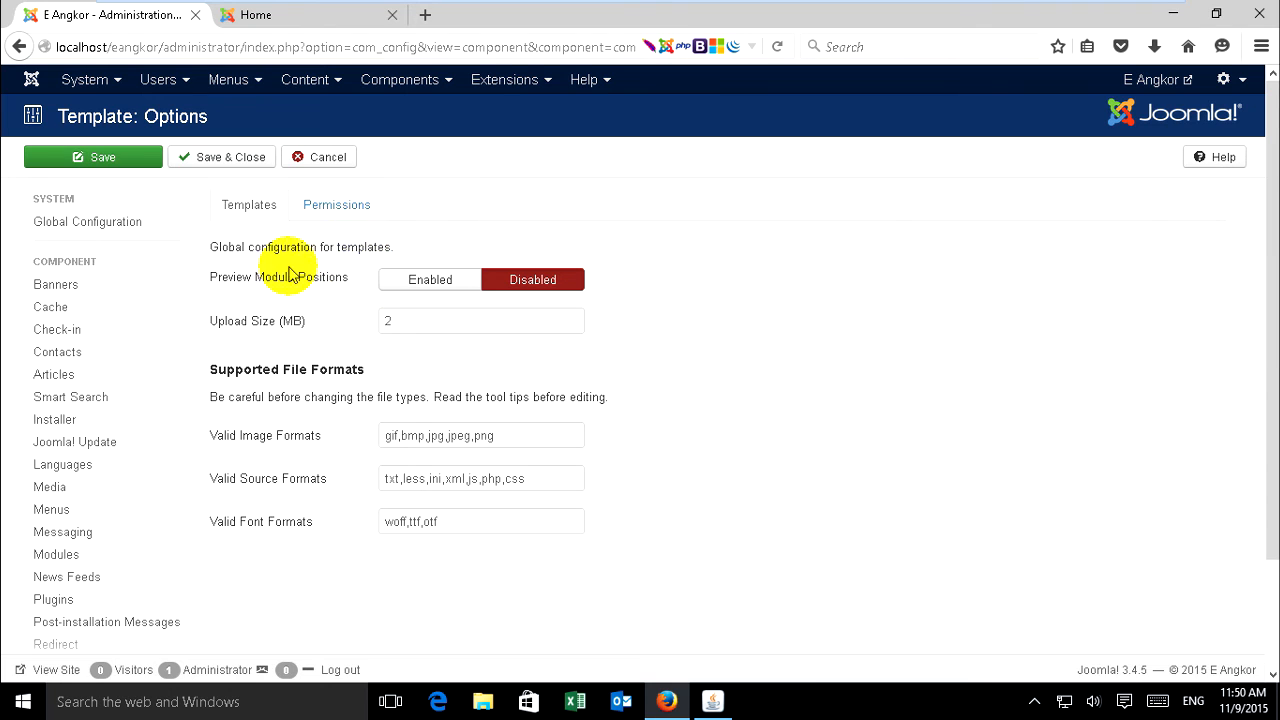
mouse_move(288, 276)
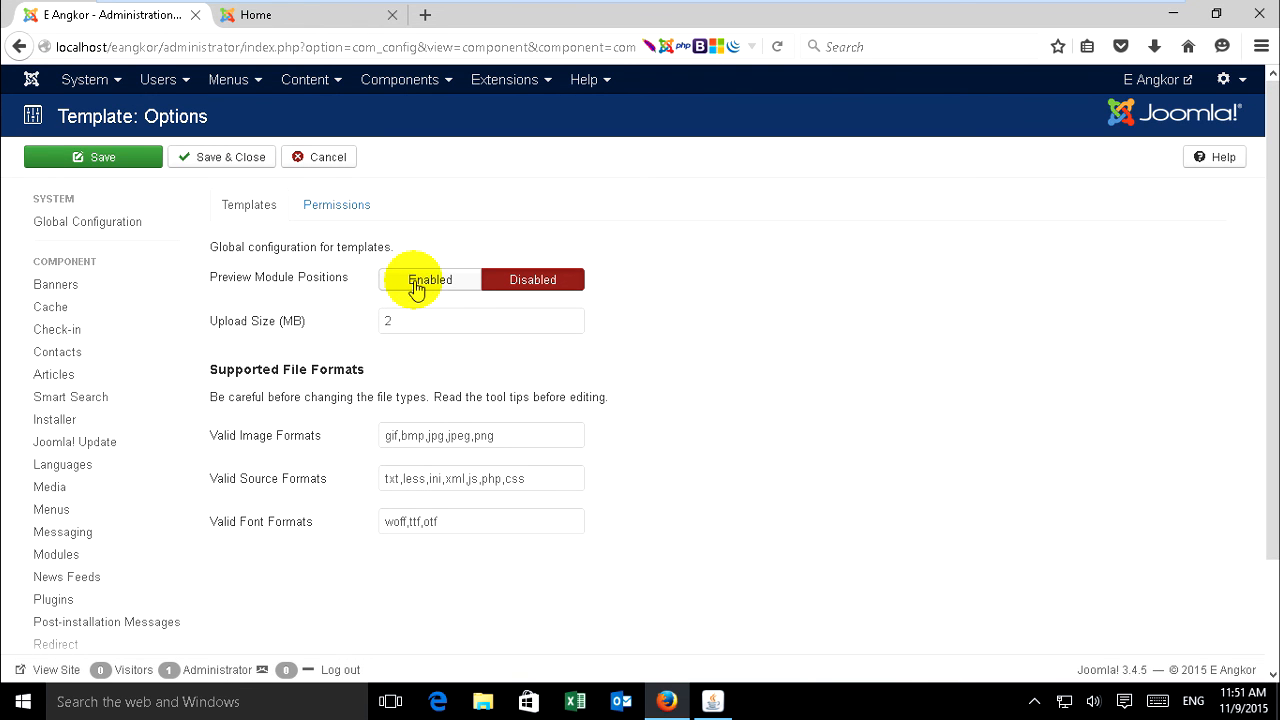
left_click(428, 280)
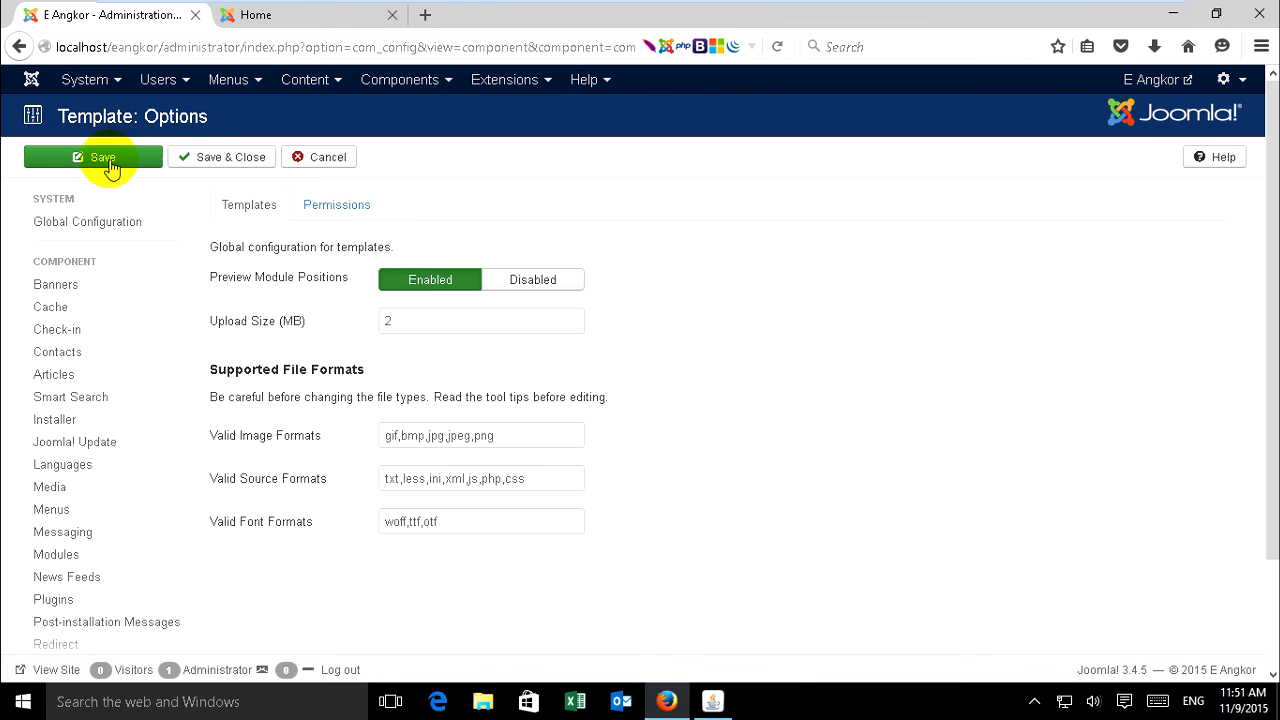
left_click(102, 156)
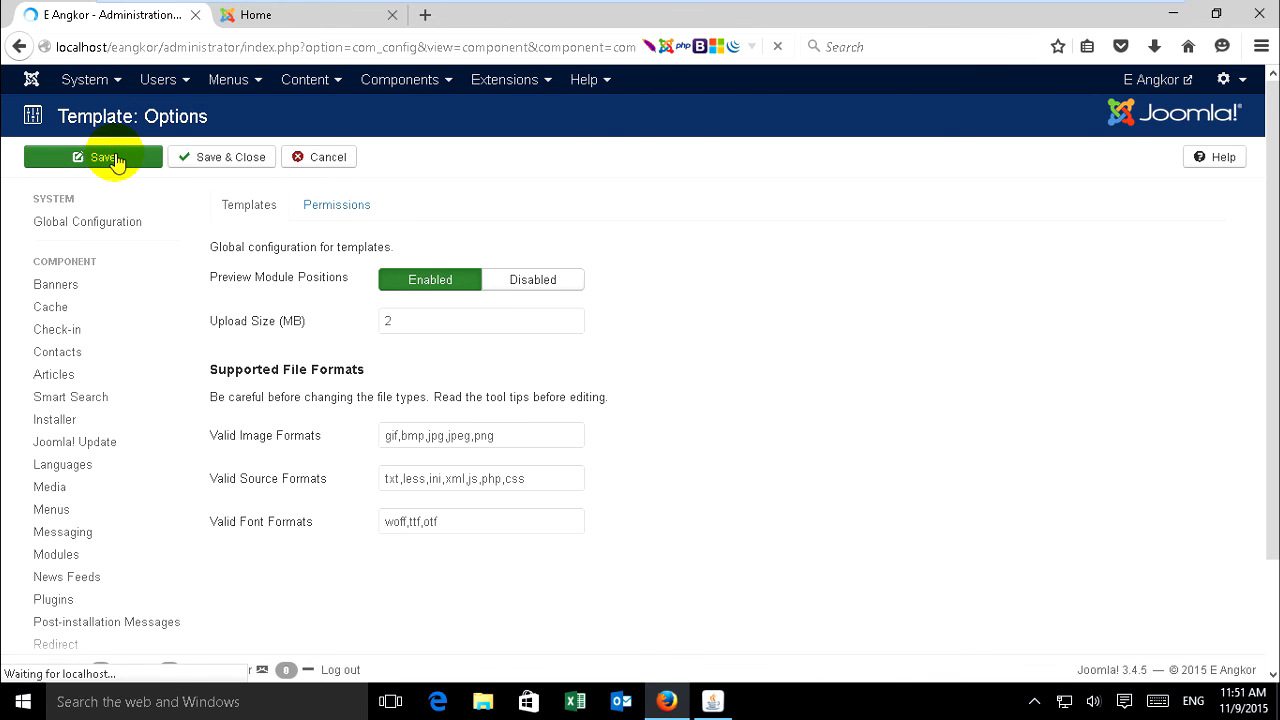
left_click(94, 156)
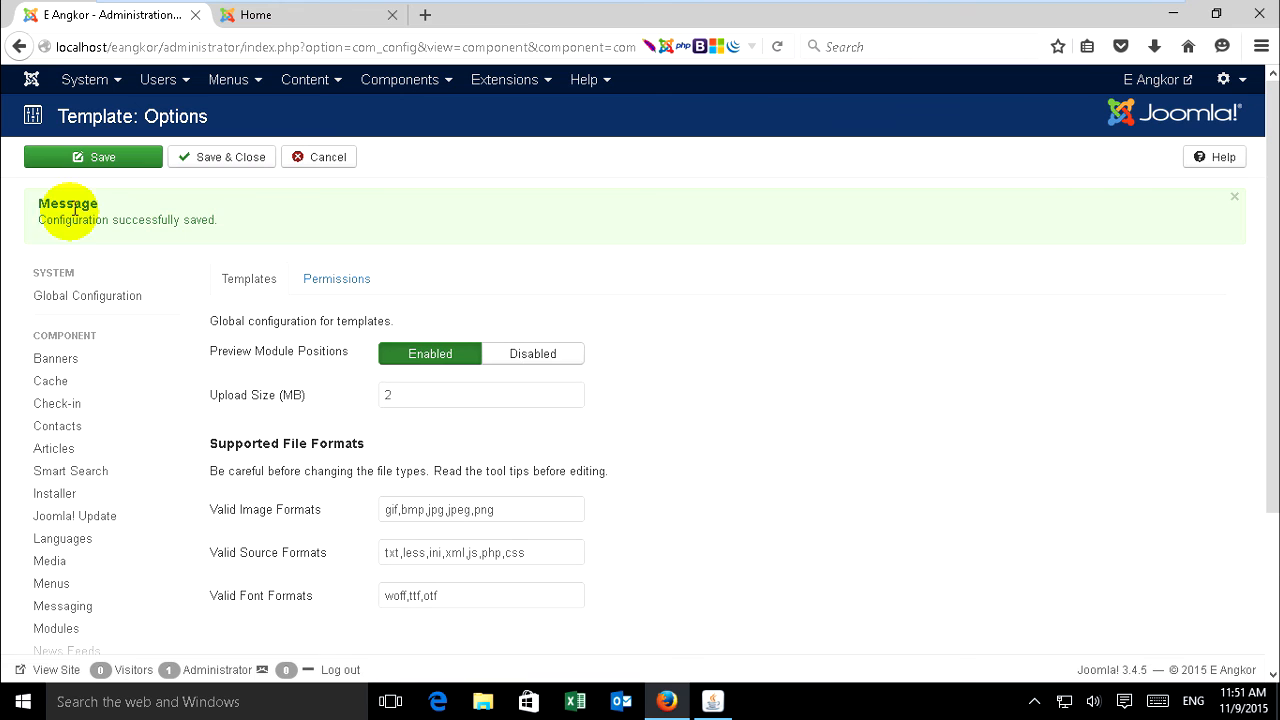
mouse_move(196, 214)
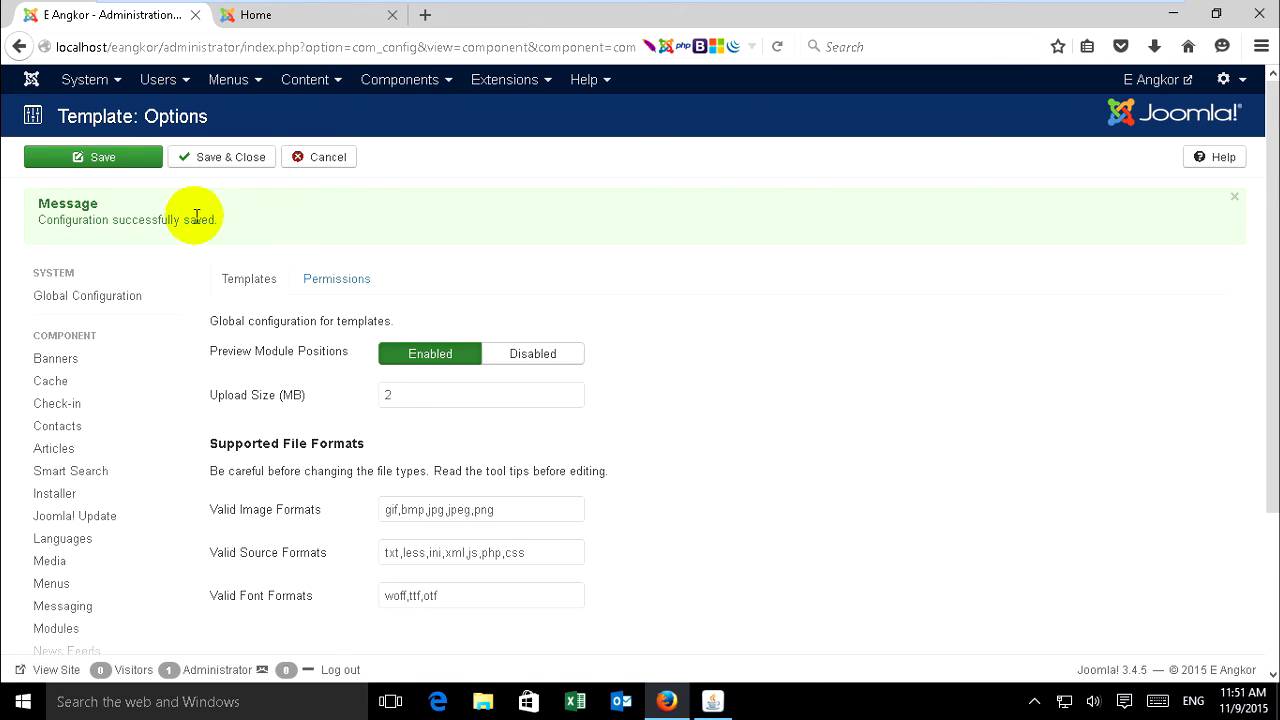
mouse_move(196, 206)
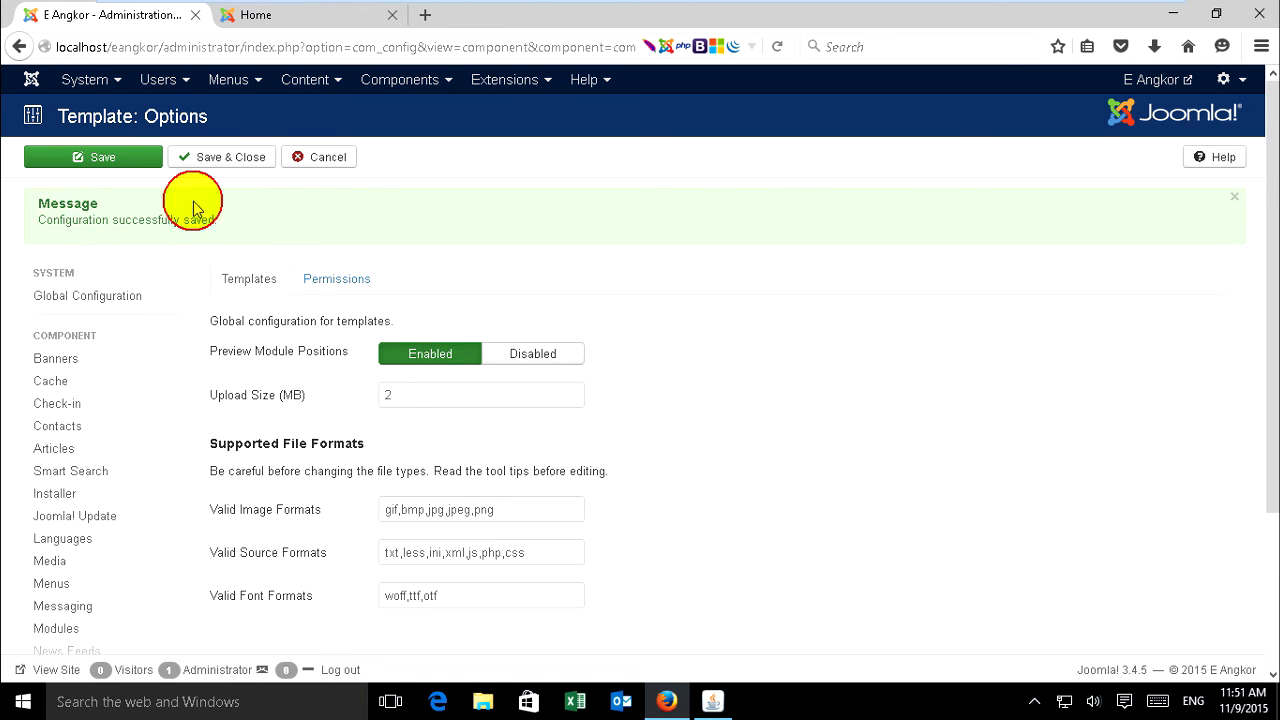
Step: Reload the Home tab to reveal labelled positions such as position-0, banner, position-7 and footer
left_click(256, 14)
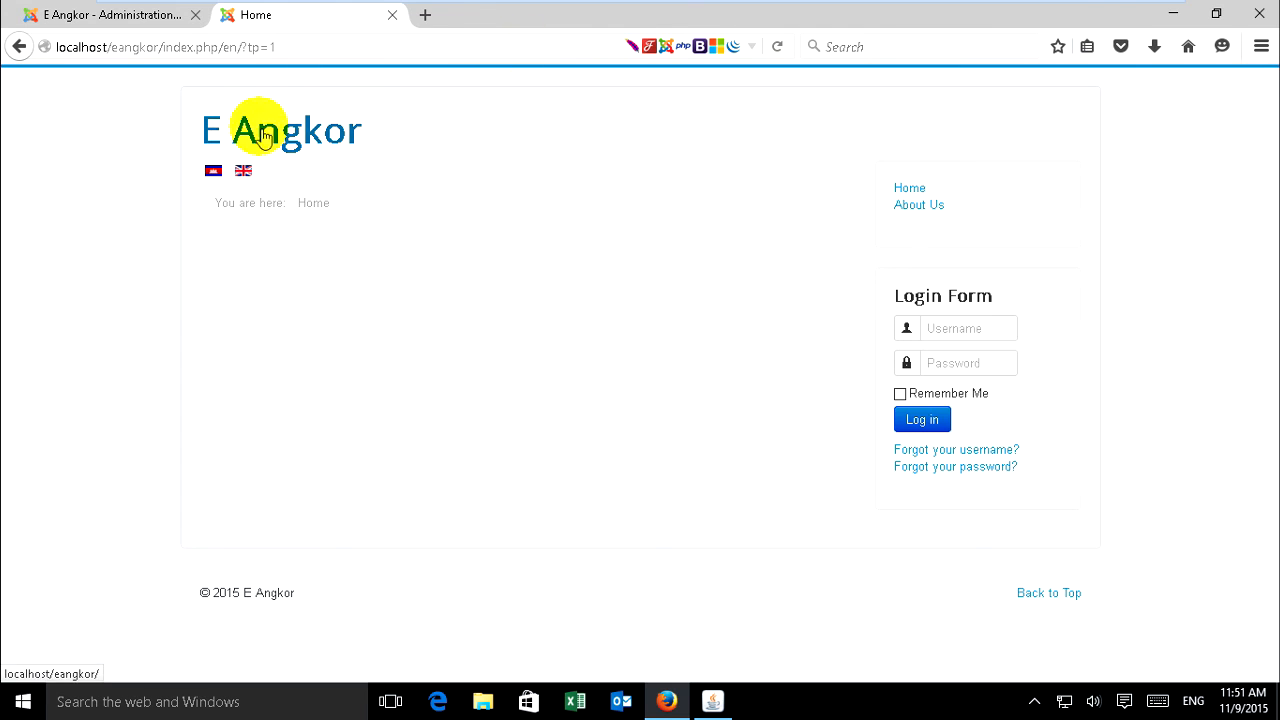
mouse_move(780, 46)
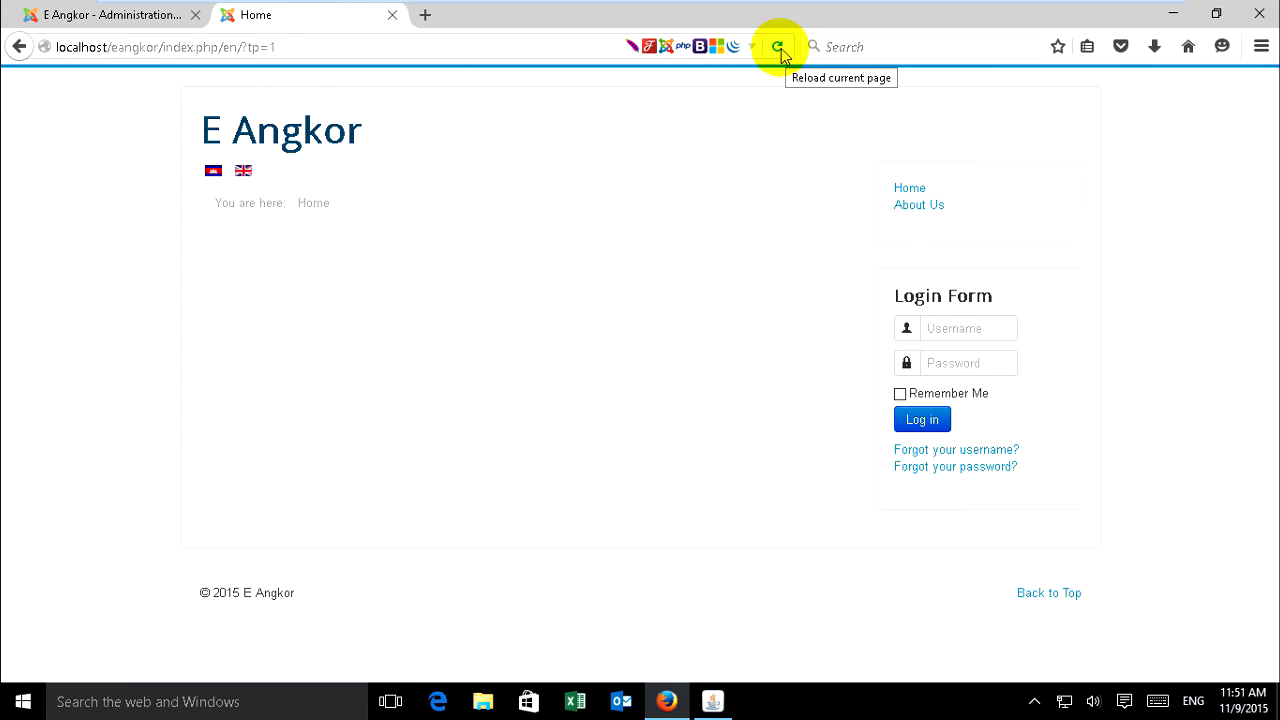
left_click(778, 46)
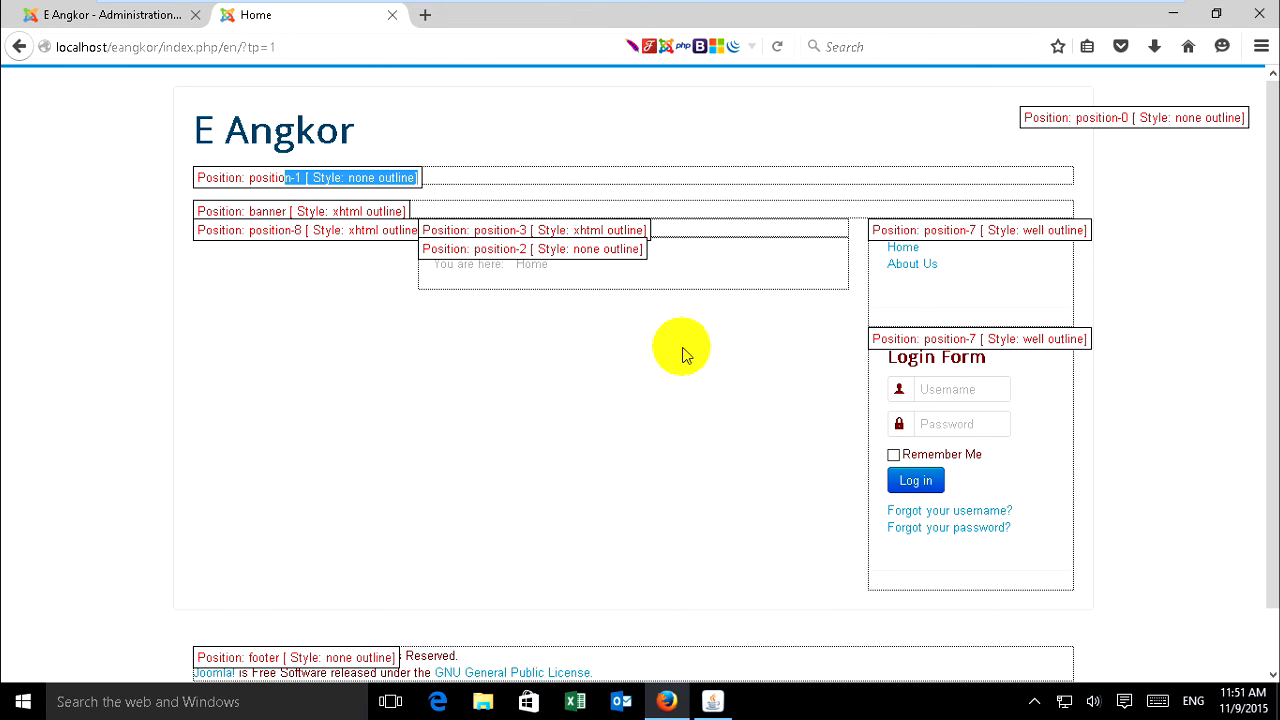
mouse_move(1156, 182)
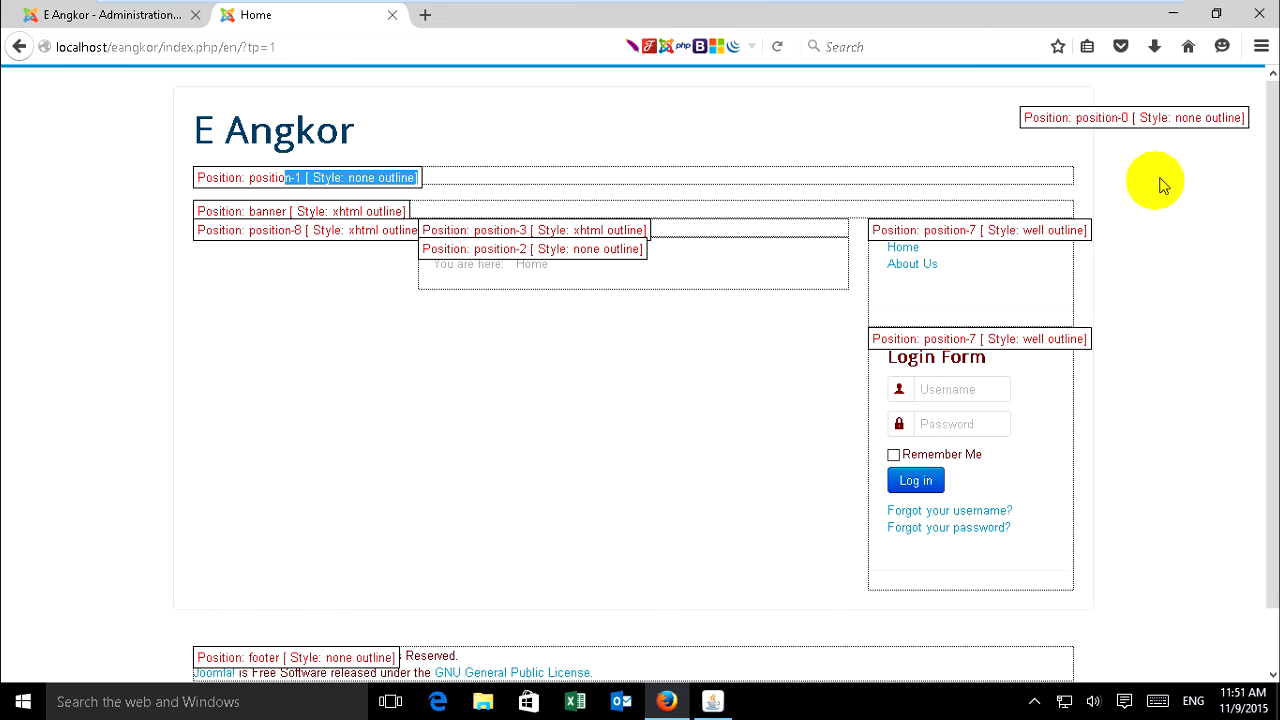
scroll("down", 3)
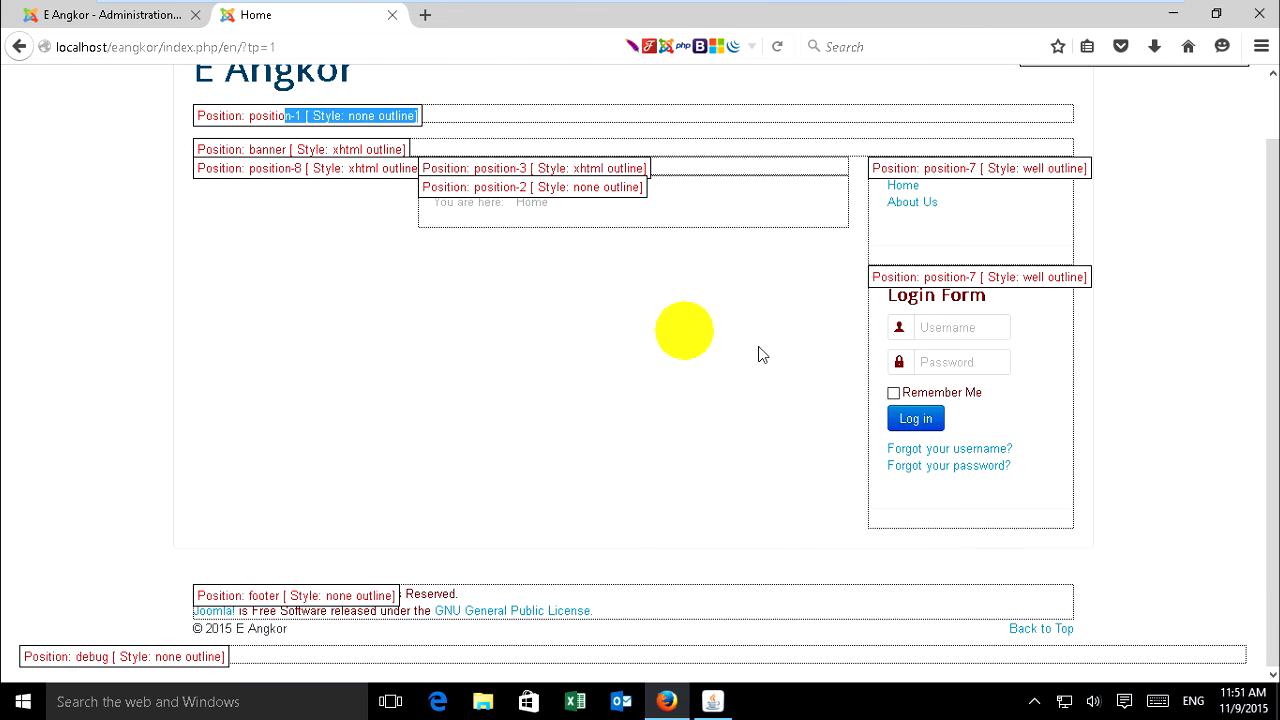
scroll("down", 3)
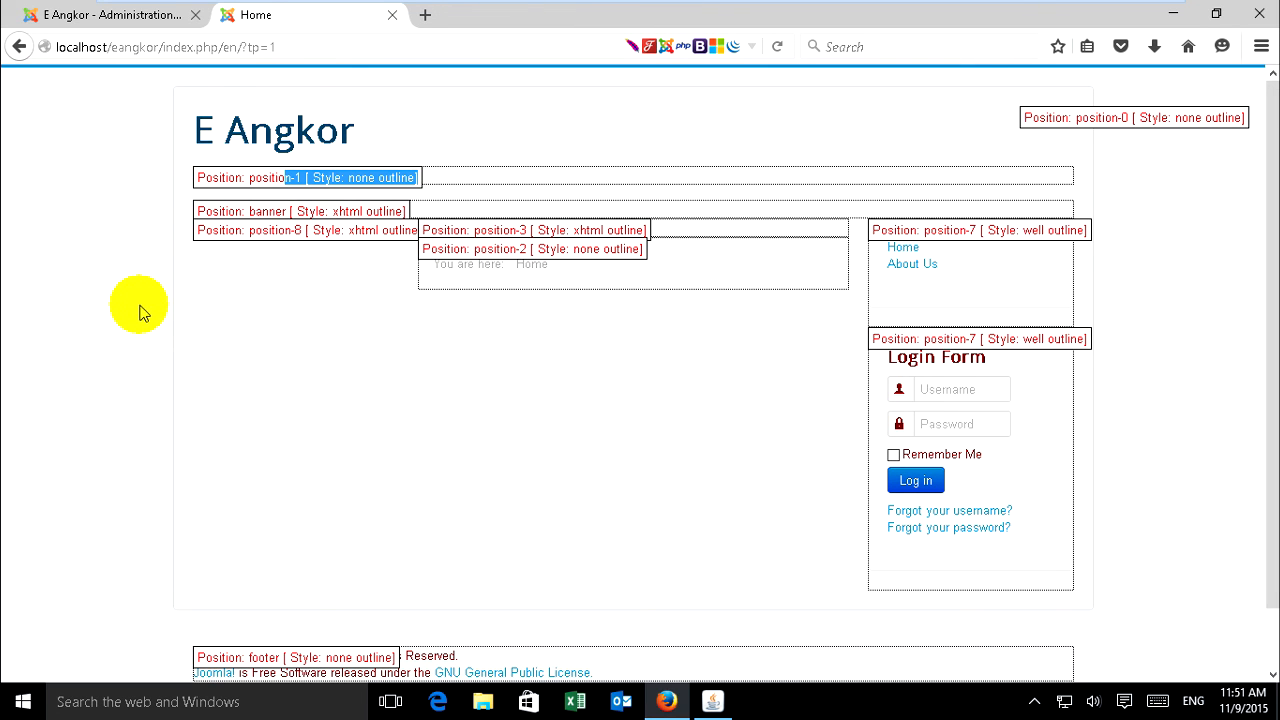
mouse_move(144, 170)
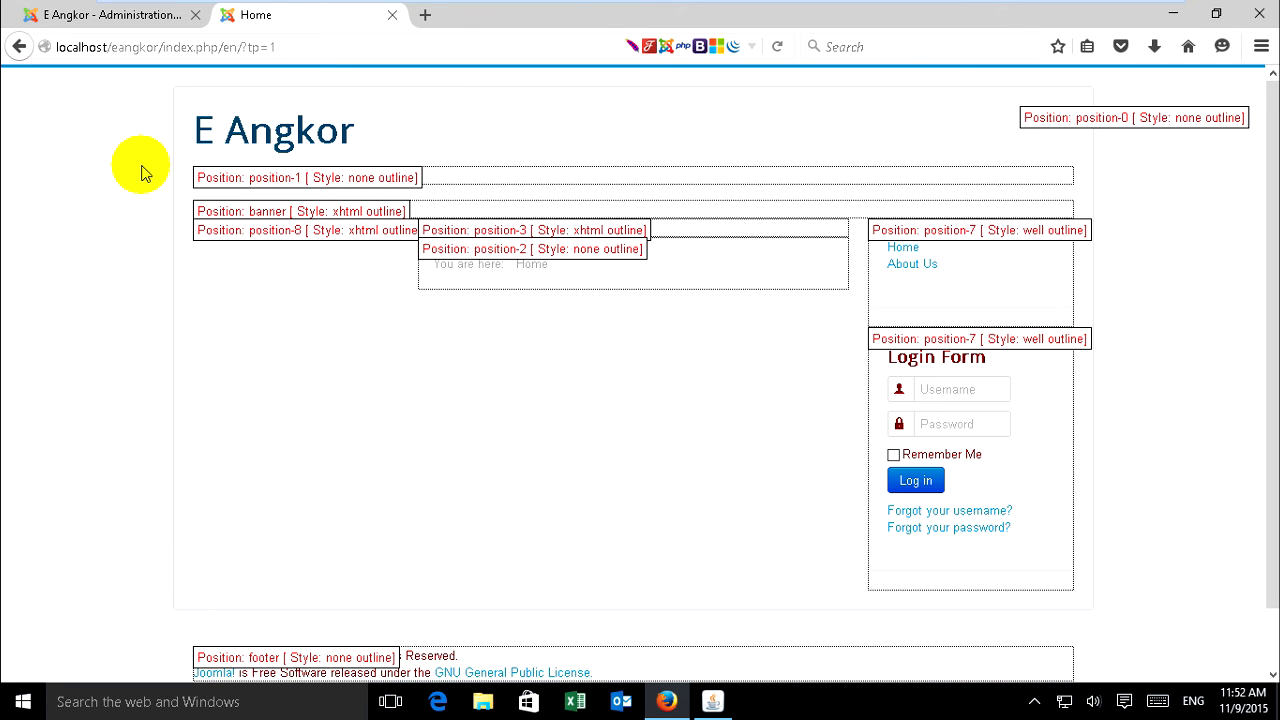
mouse_move(272, 128)
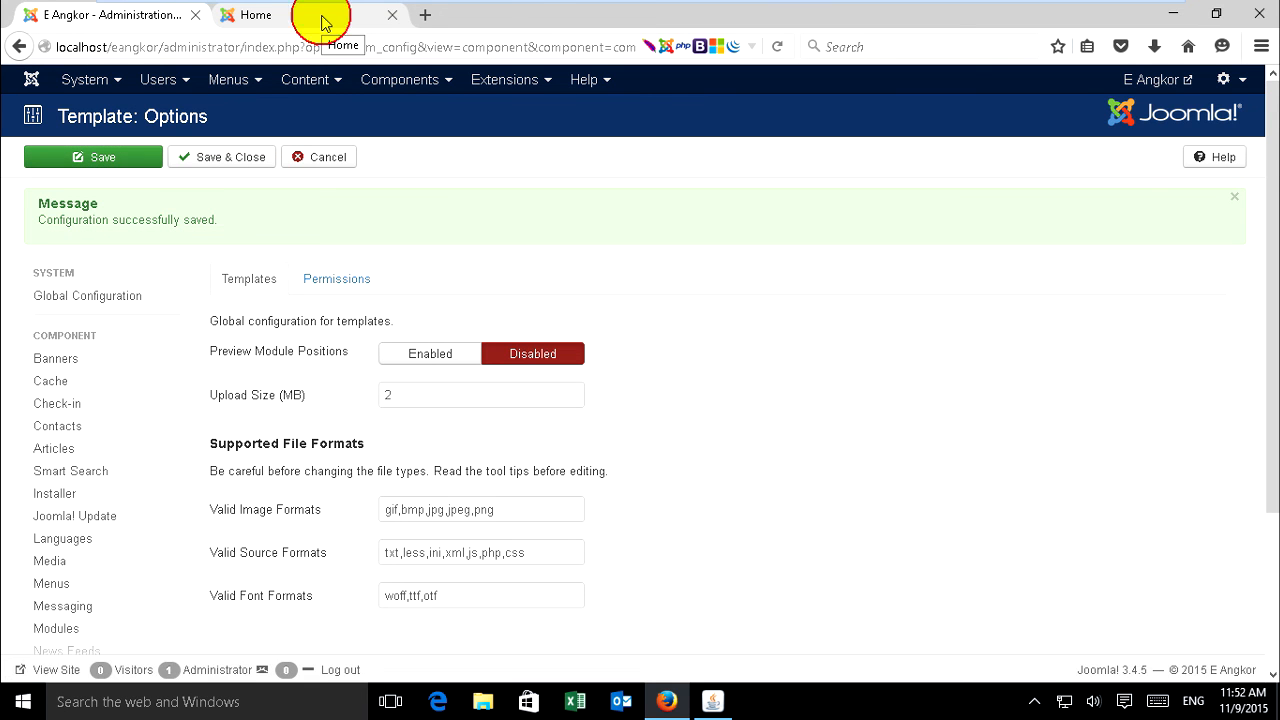
Step: Return to the Home tab and reload the front page after disabling the preview
left_click(256, 14)
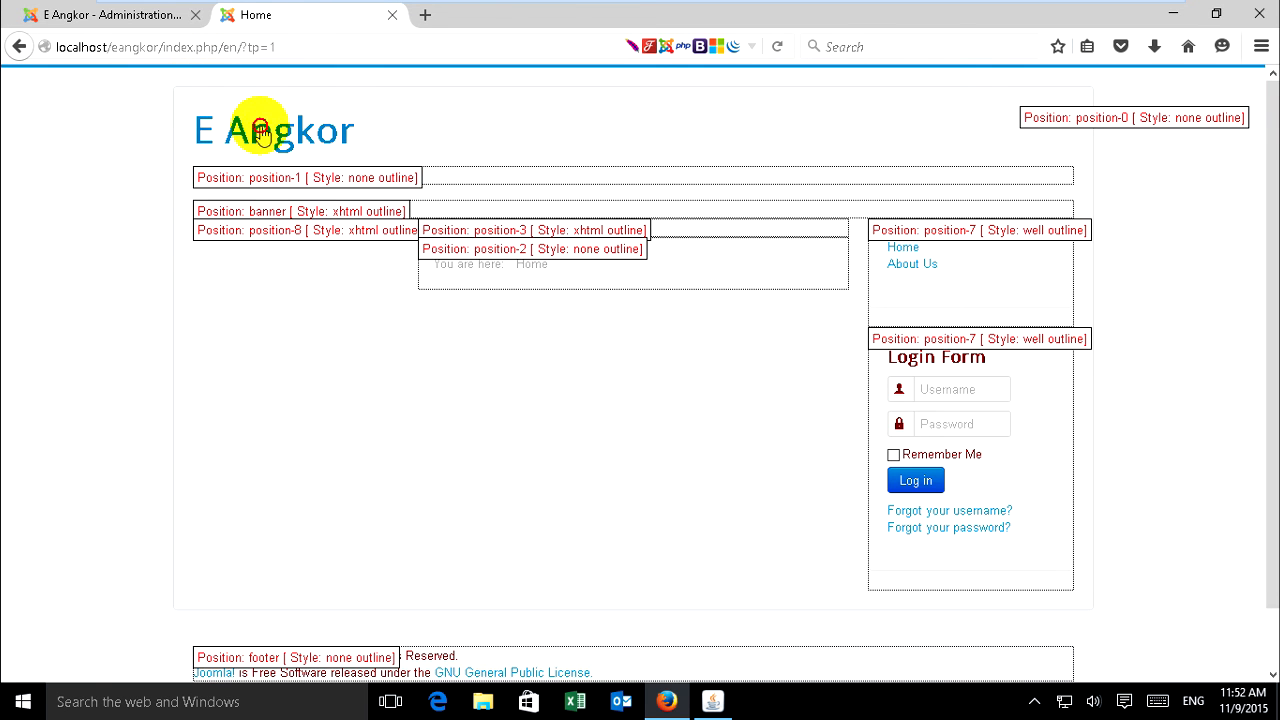
left_click(272, 130)
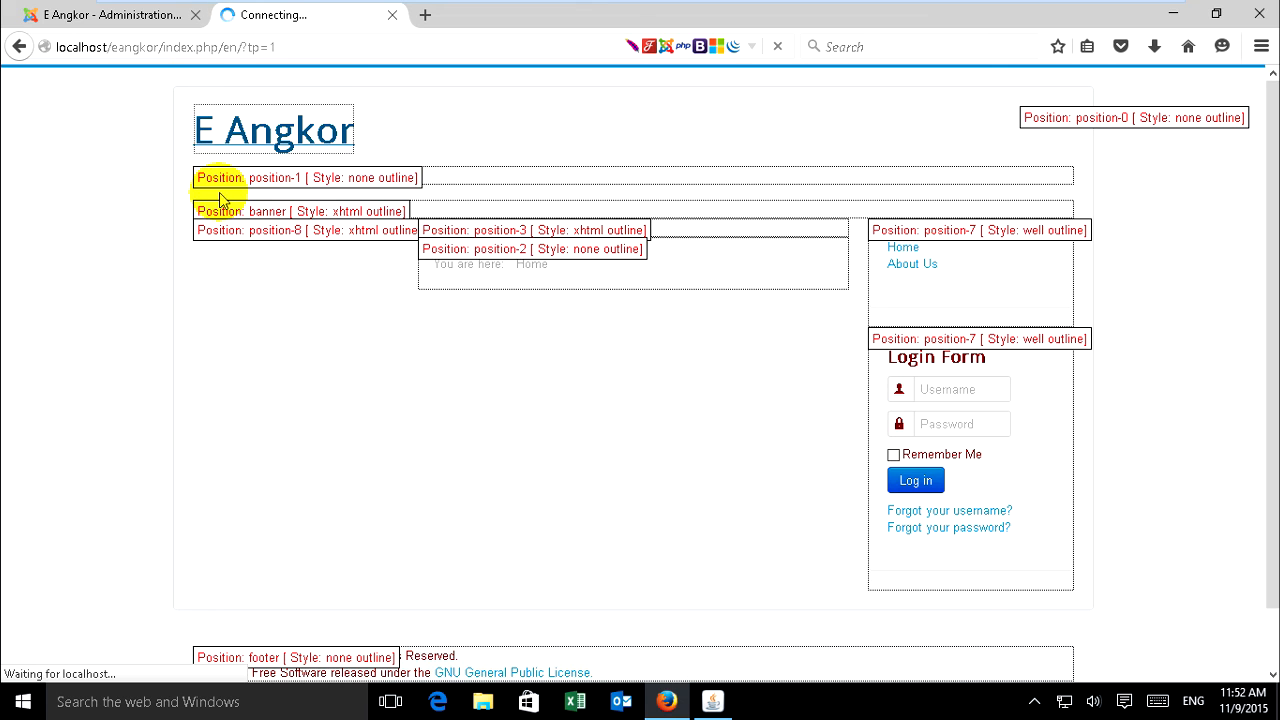